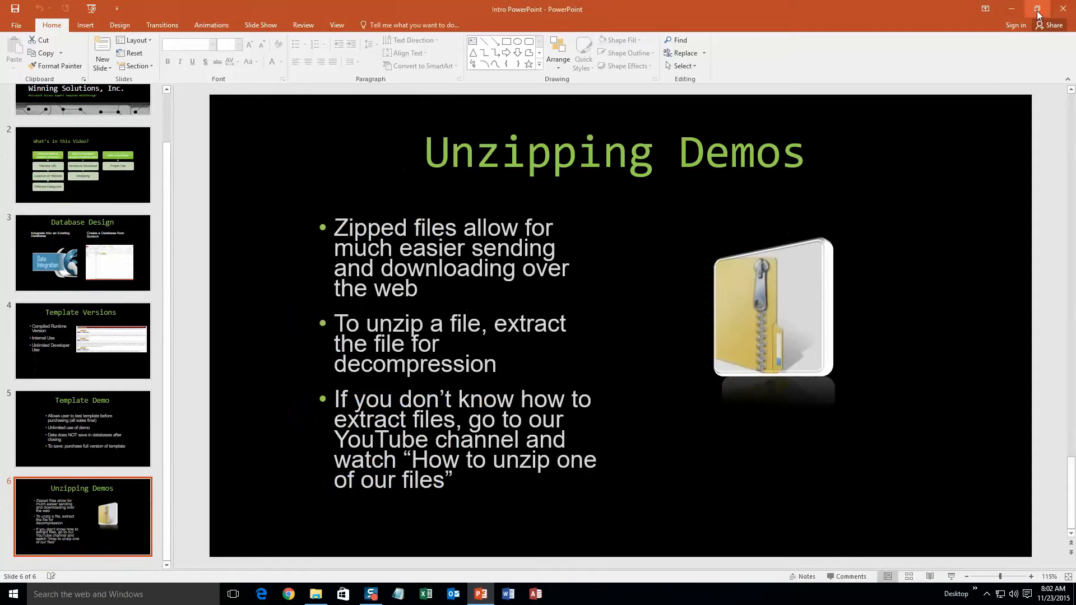
Step: Close the Intro PowerPoint presentation and the Downloads folder window
click(1009, 9)
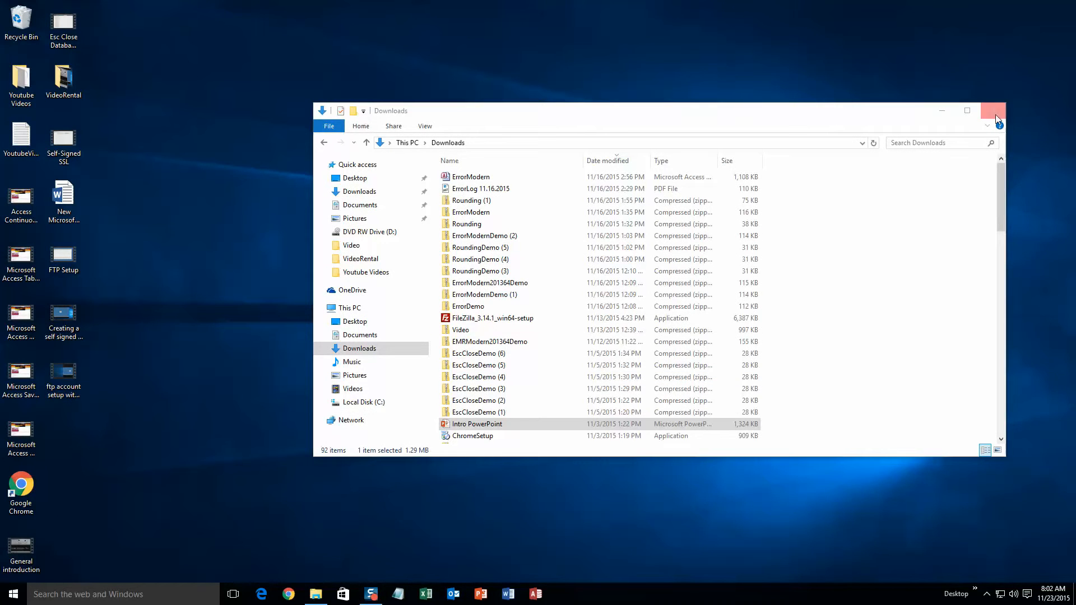
click(993, 110)
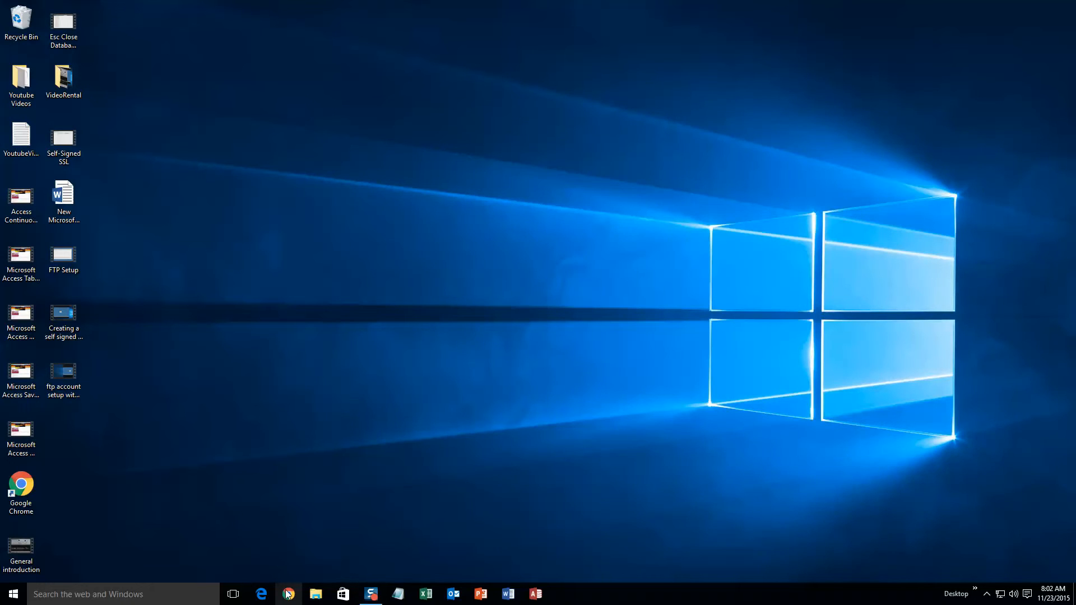
Step: Launch Chrome and go to microsoftaccessexpert.com
click(287, 593)
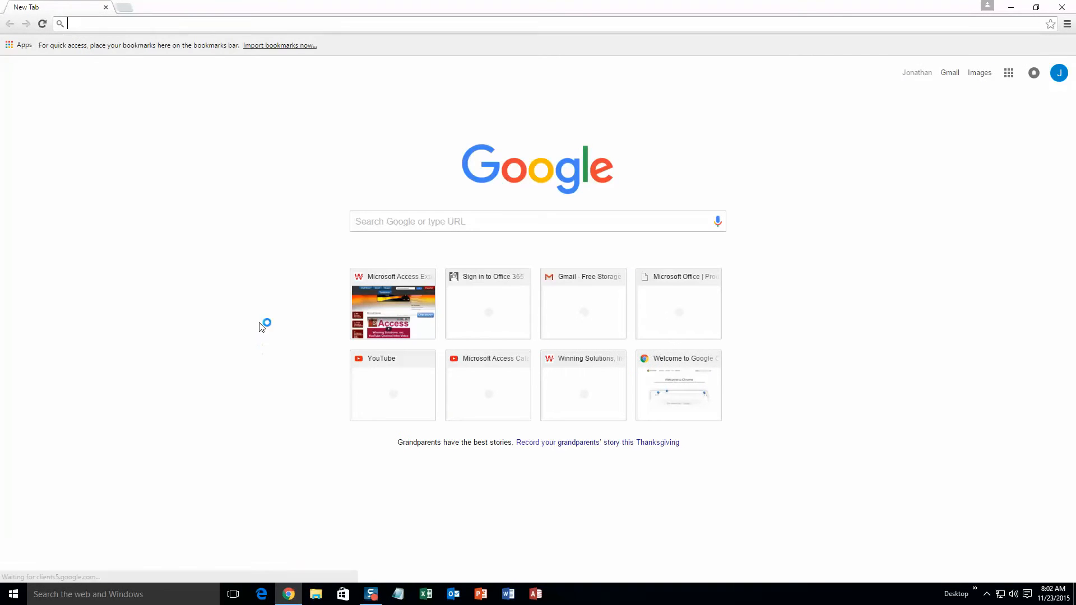
text(microsoftaccessexpert.com/default.aspx)
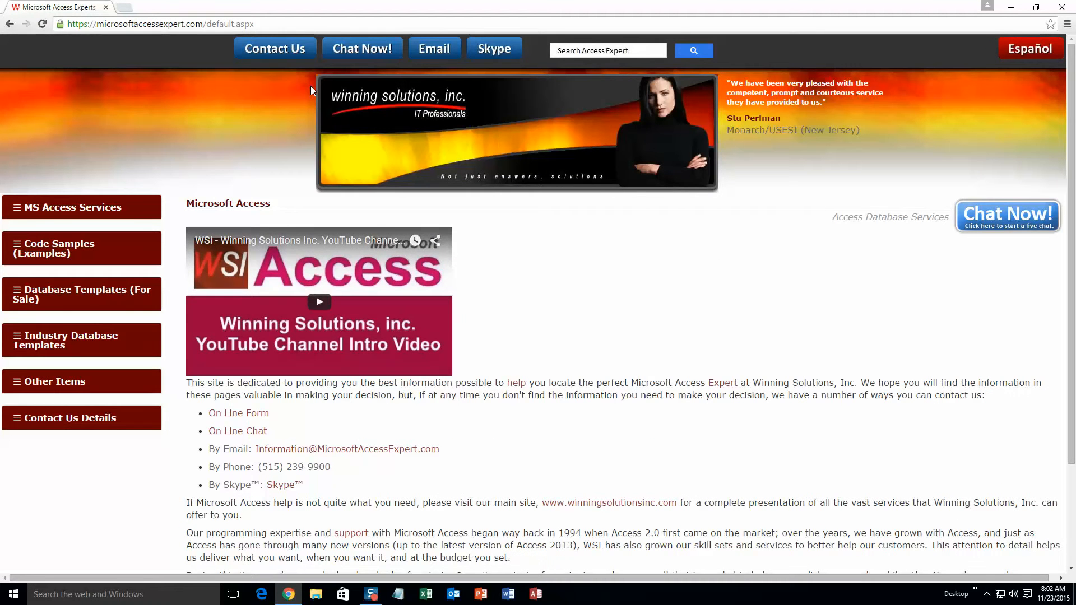
mouse_move(407, 123)
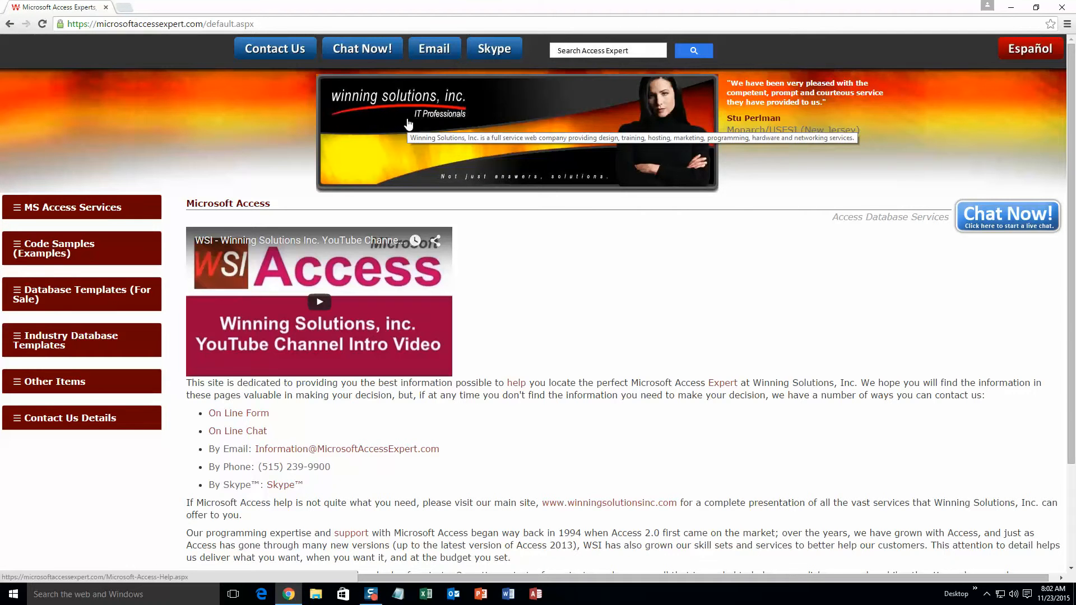
mouse_move(403, 131)
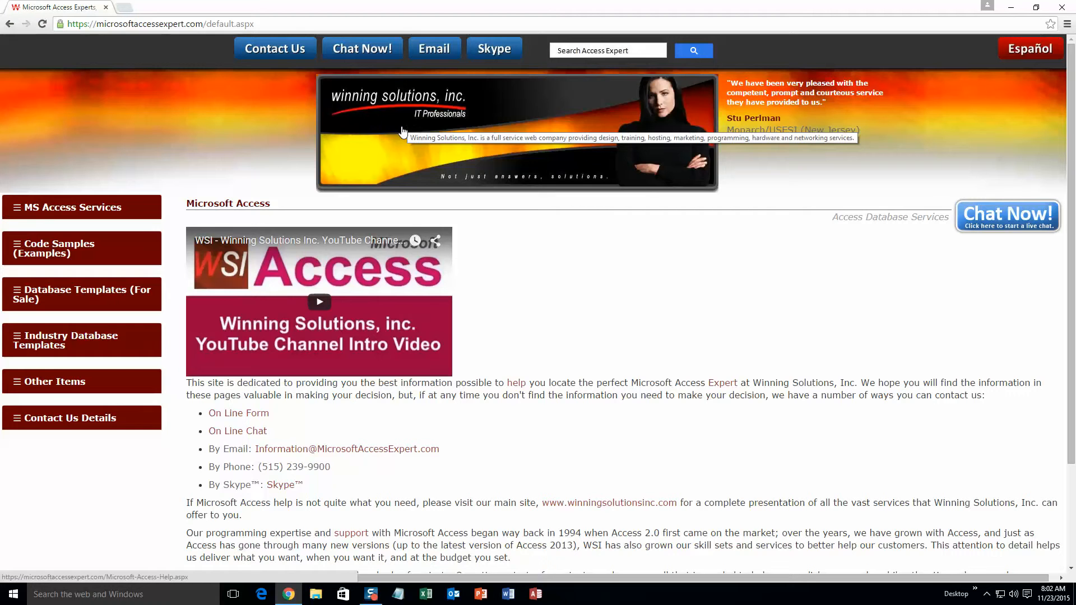
mouse_move(99, 155)
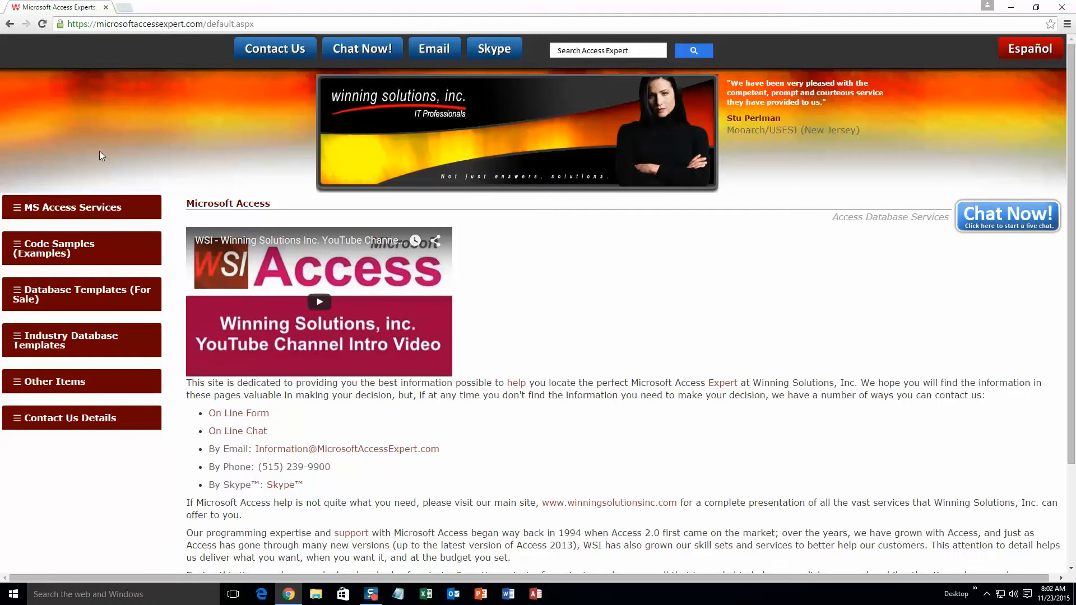
Step: Open Database Templates (For Sale) > Database Templates - List from the sidebar
click(81, 294)
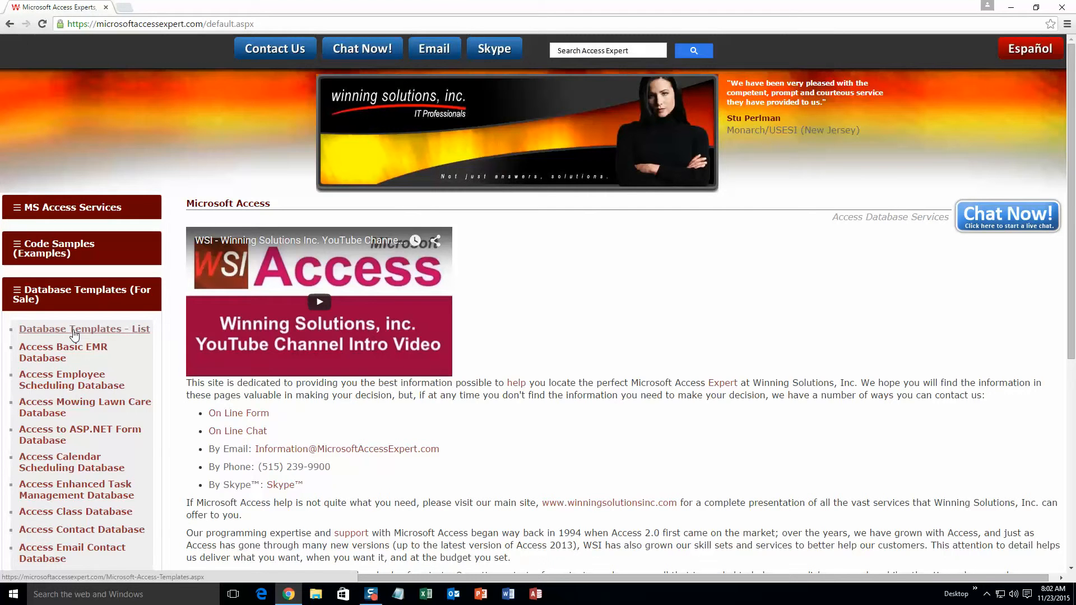
click(85, 329)
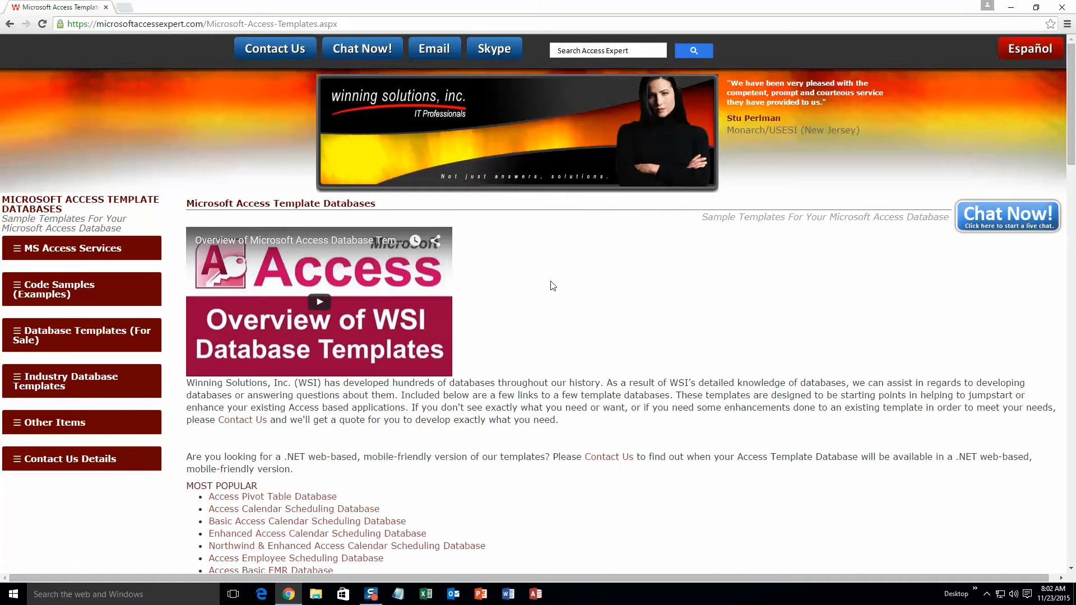
mouse_move(734, 290)
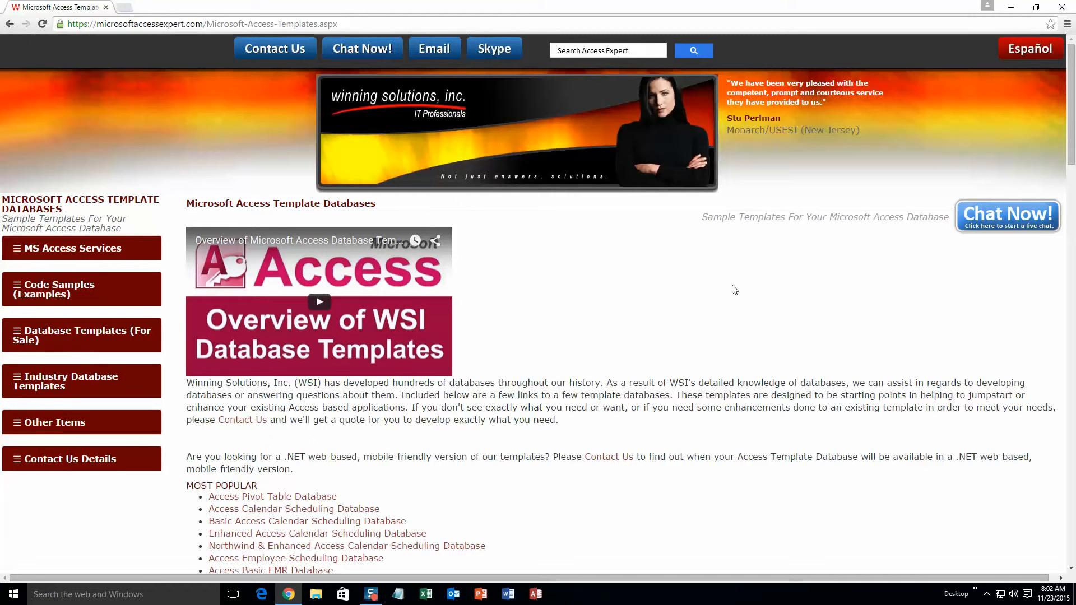
mouse_move(744, 294)
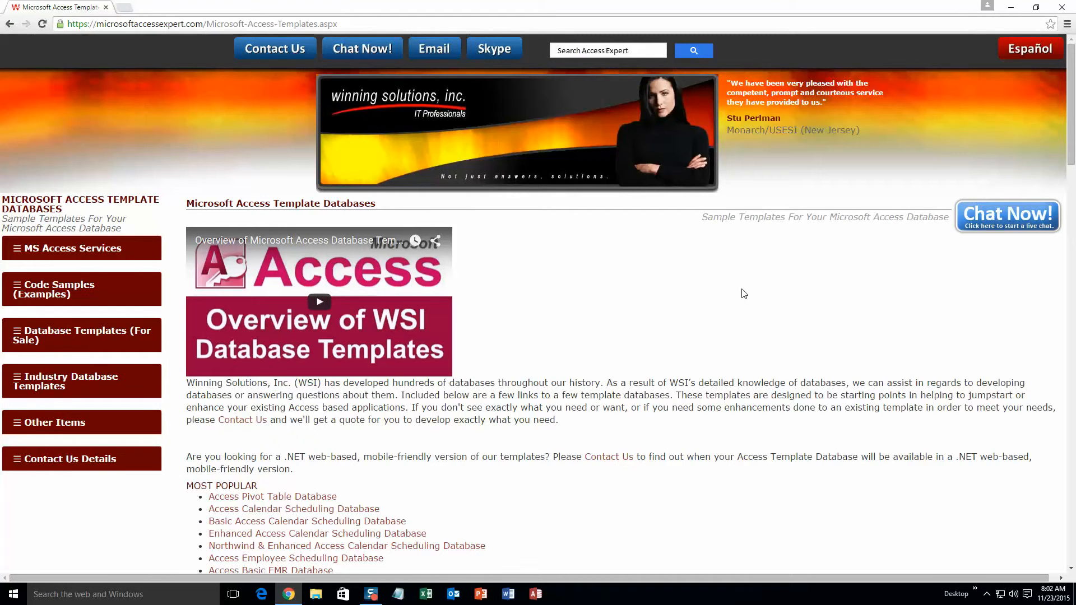
Step: Scroll the template list down to the Database Tools and Misc Templates section
scroll(down, 3)
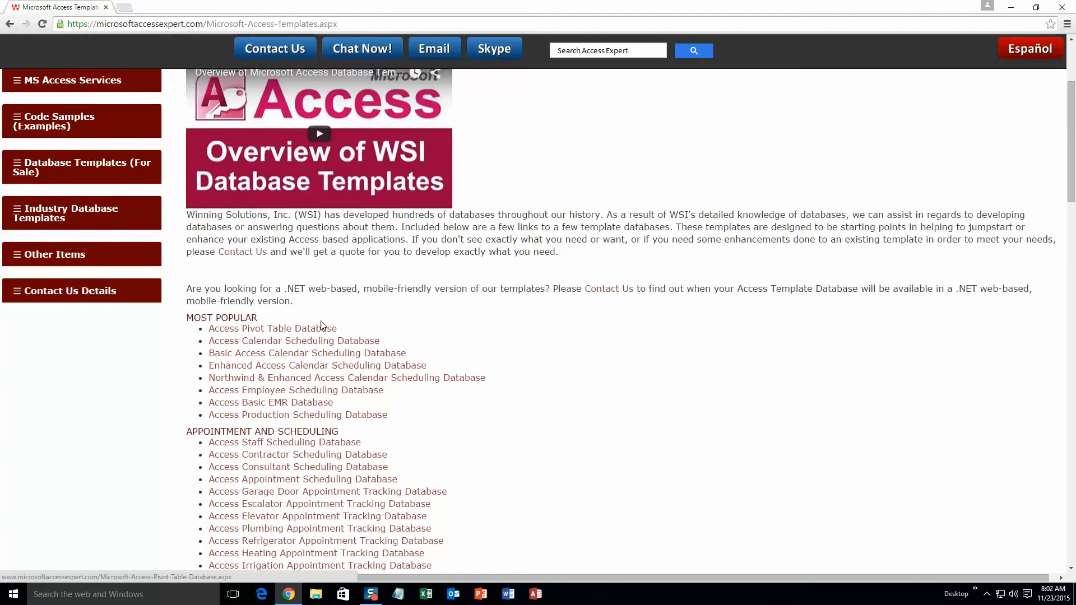
scroll(down, 3)
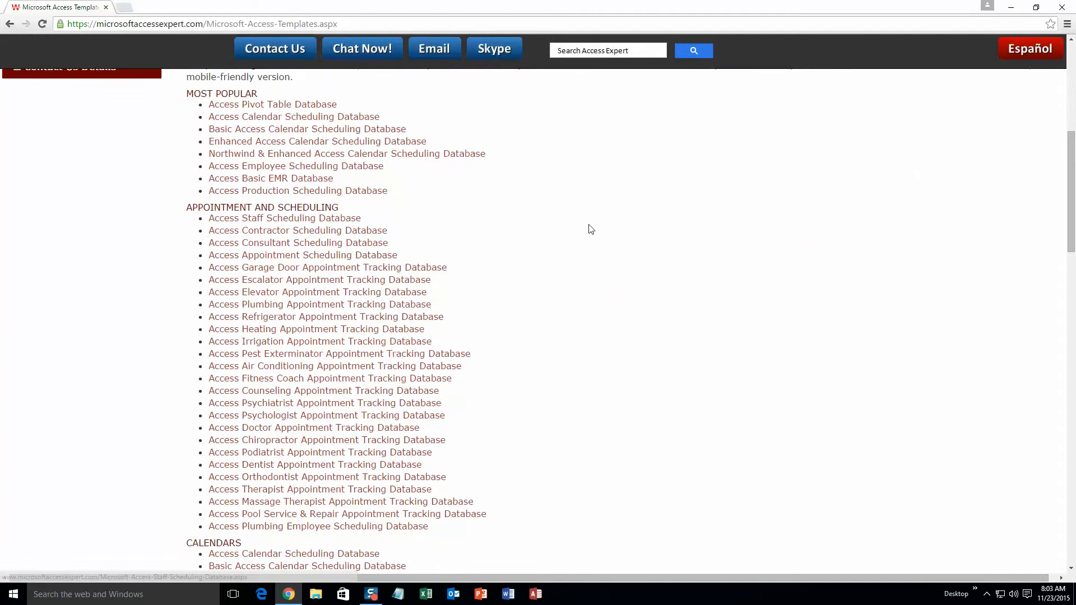
scroll(down, 3)
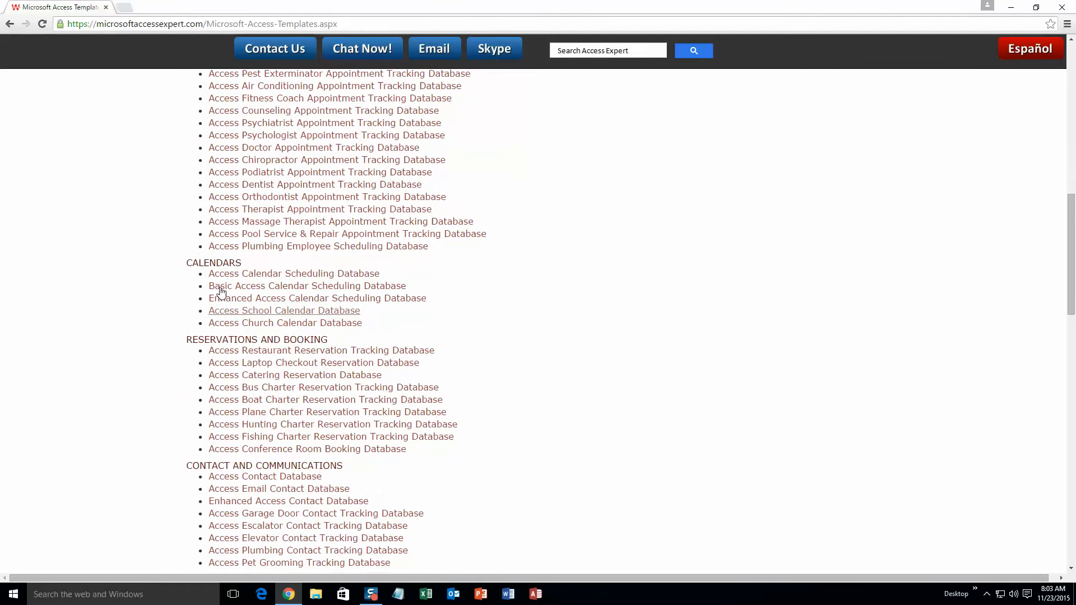
mouse_move(410, 408)
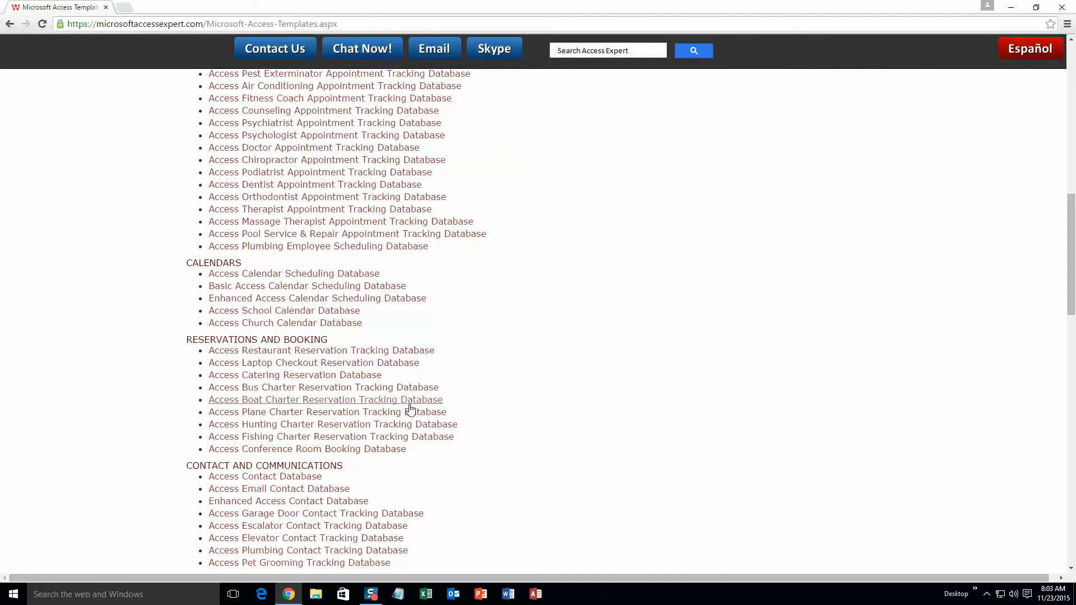
scroll(down, 3)
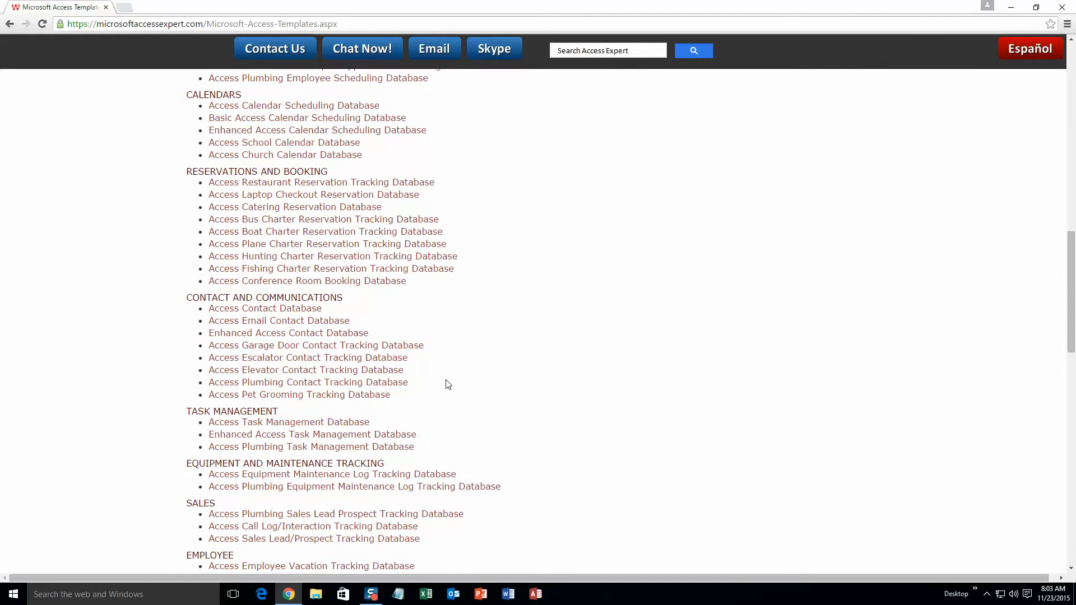
mouse_move(444, 376)
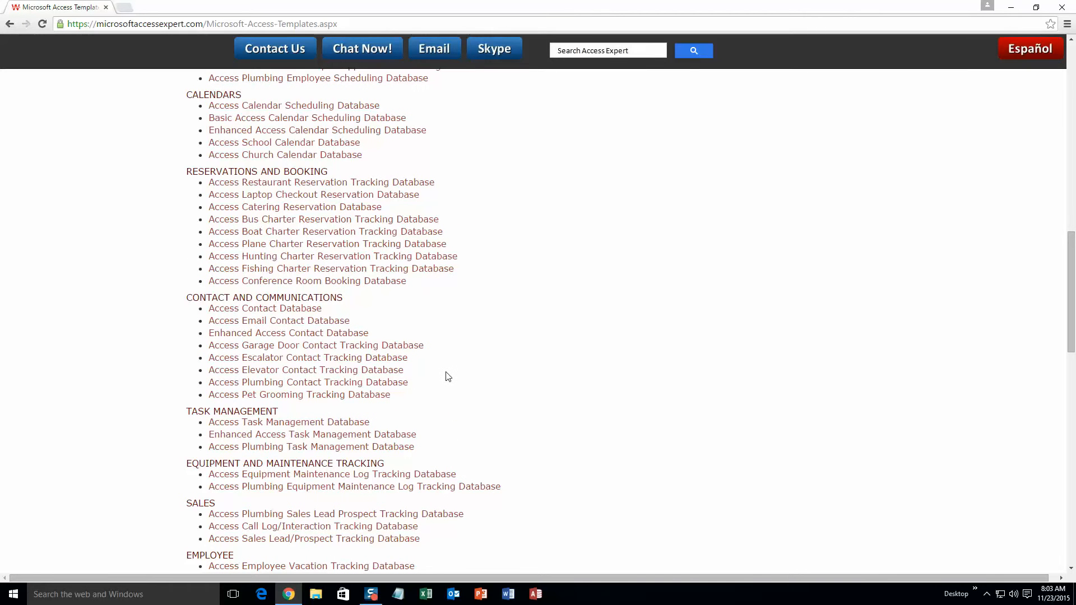
scroll(down, 3)
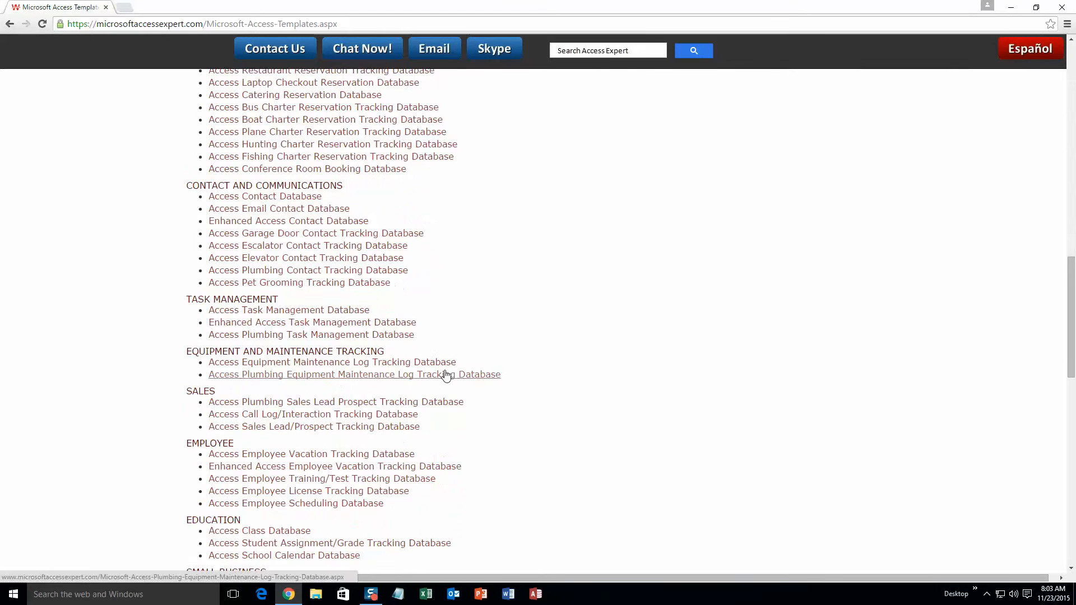
scroll(down, 3)
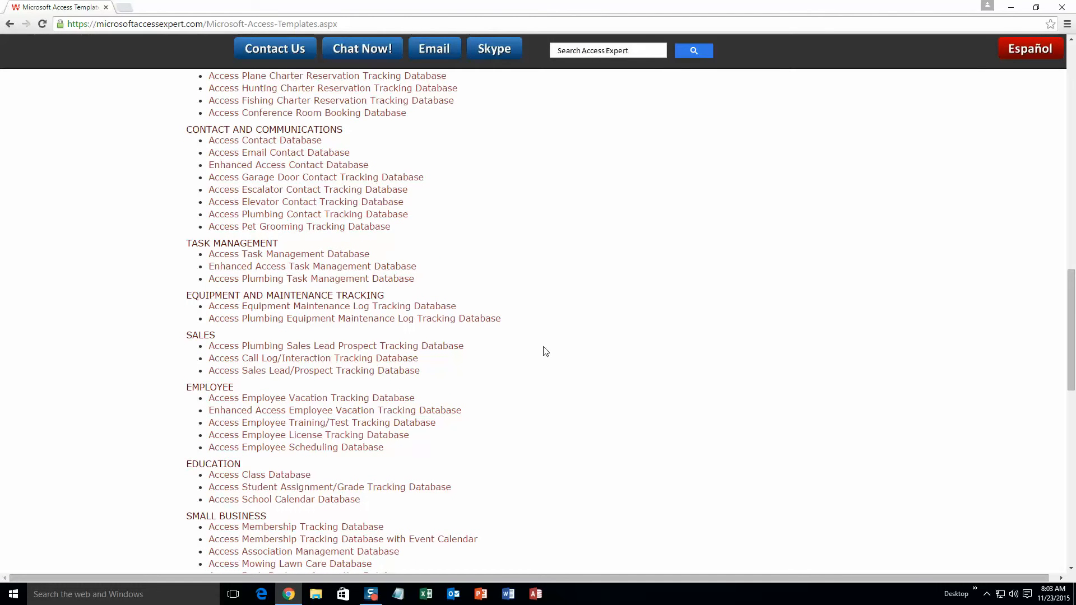
scroll(down, 3)
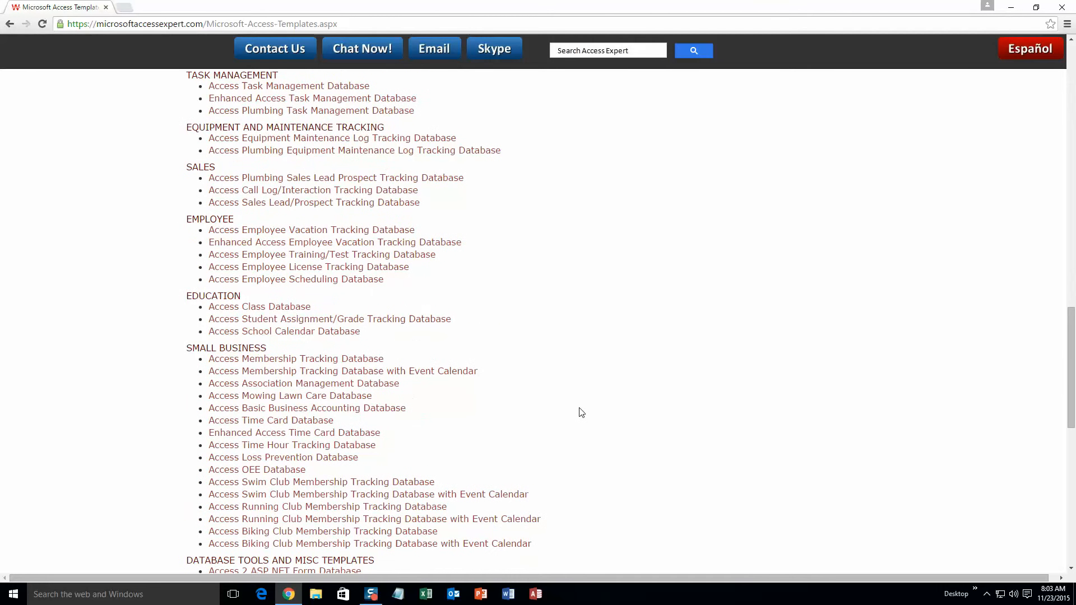
scroll(down, 3)
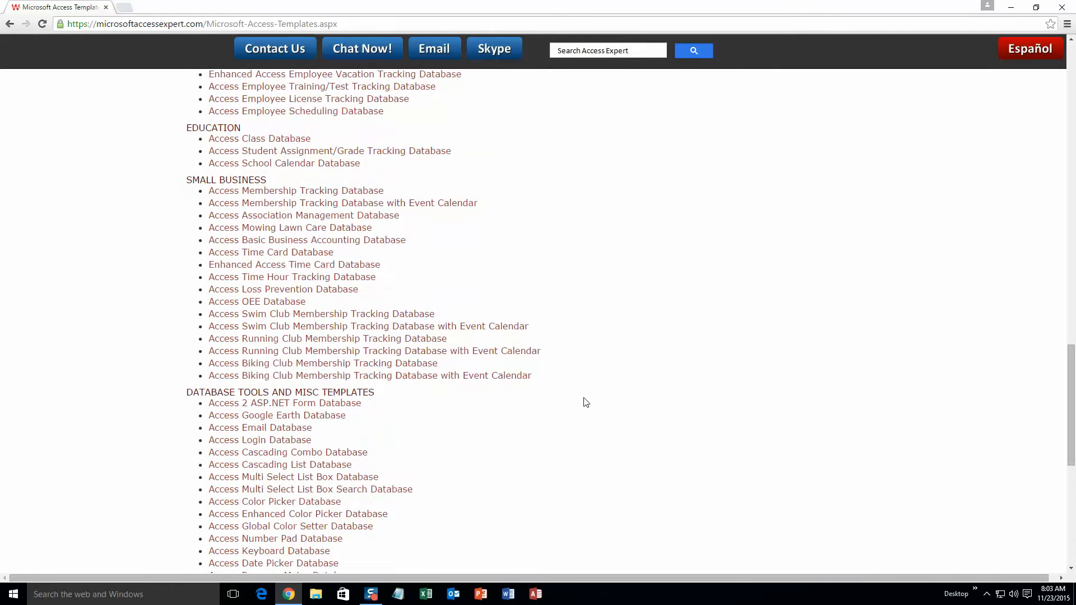
scroll(down, 3)
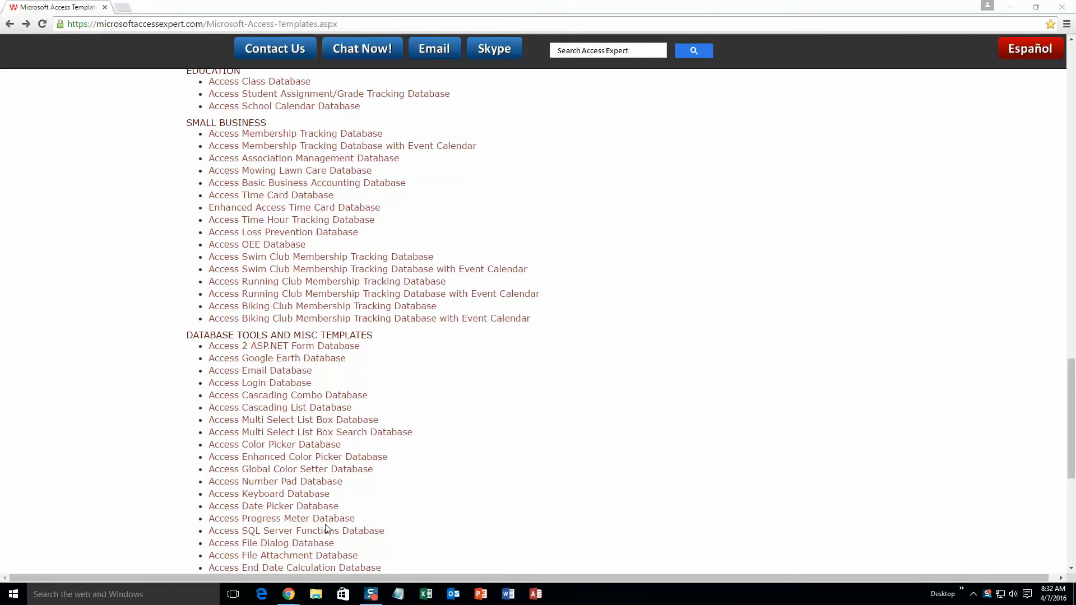
mouse_move(281, 517)
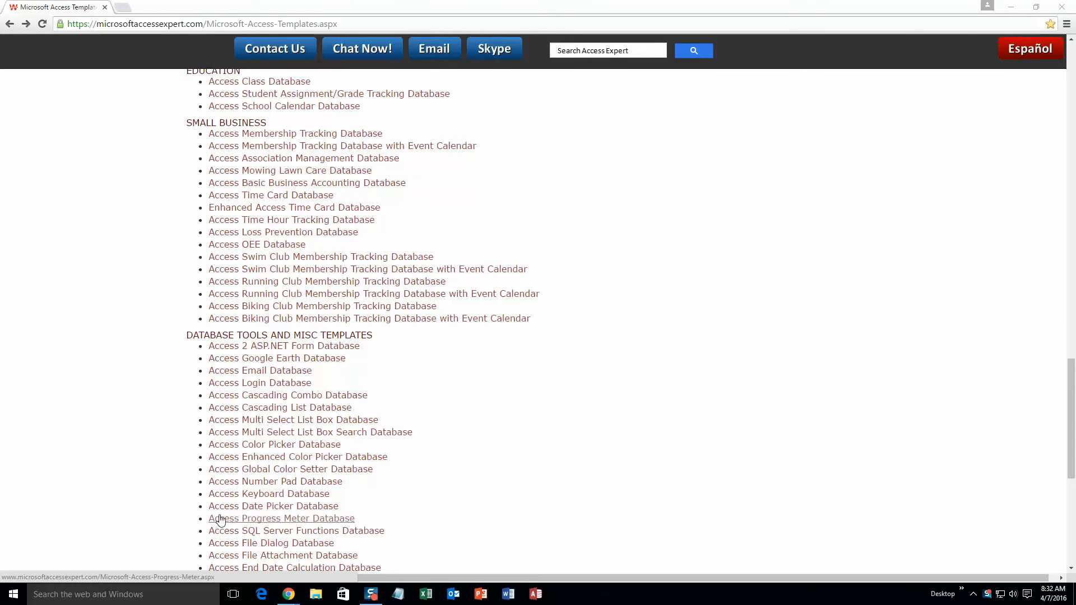
mouse_move(297, 522)
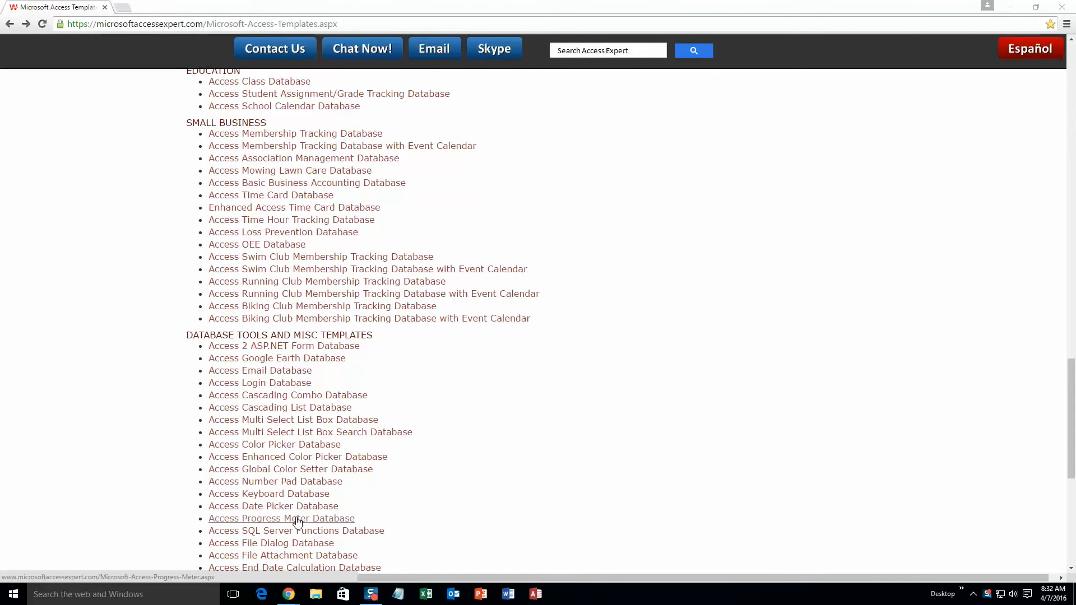
mouse_move(324, 523)
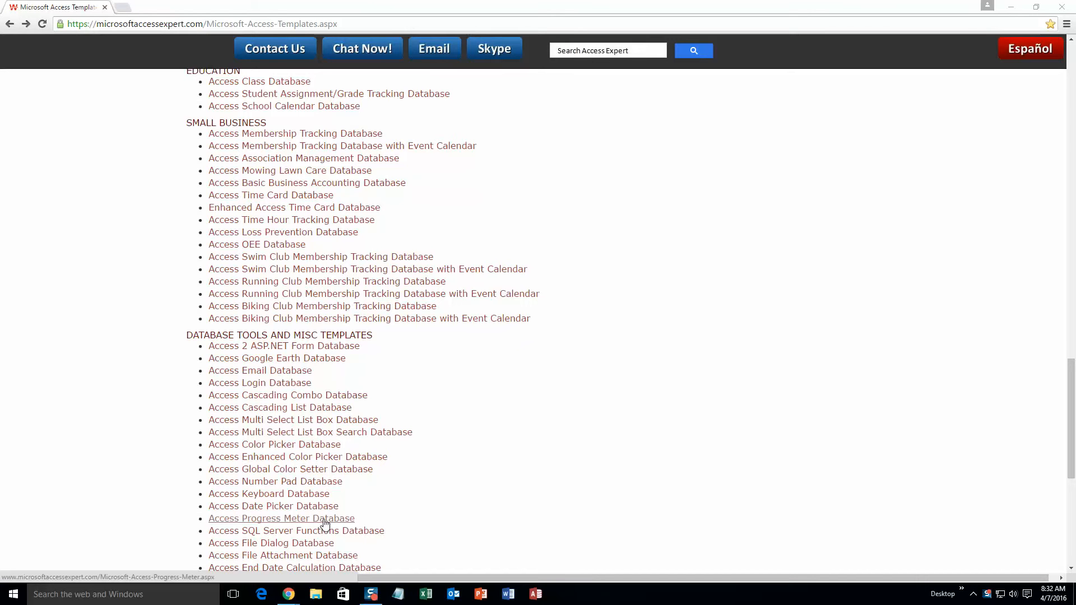
Step: Open the Access Progress Meter Database page and scroll to its 'Download a demo' section
click(281, 518)
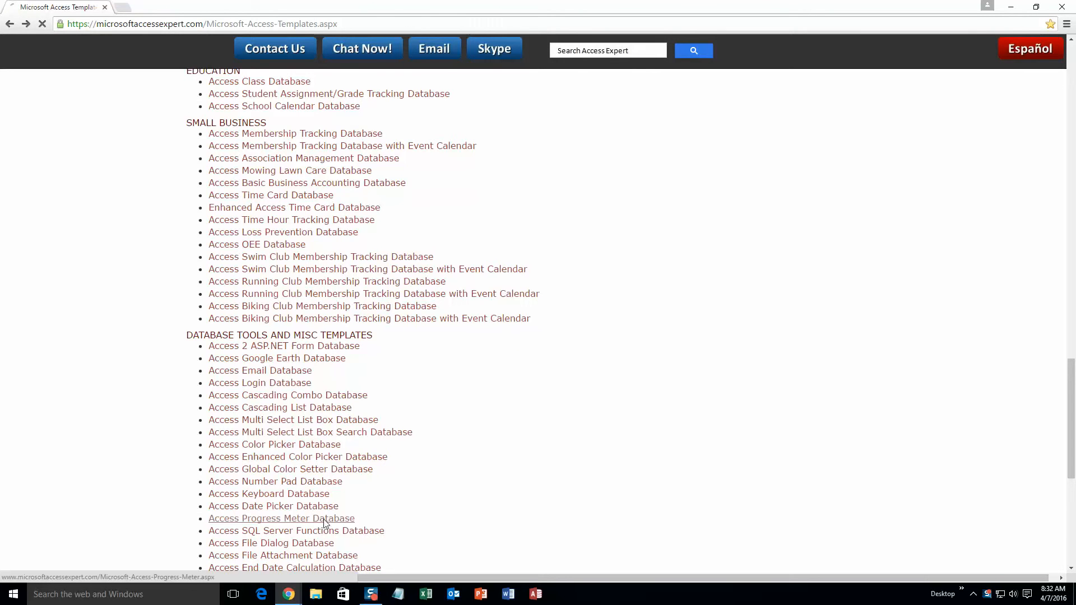
click(281, 518)
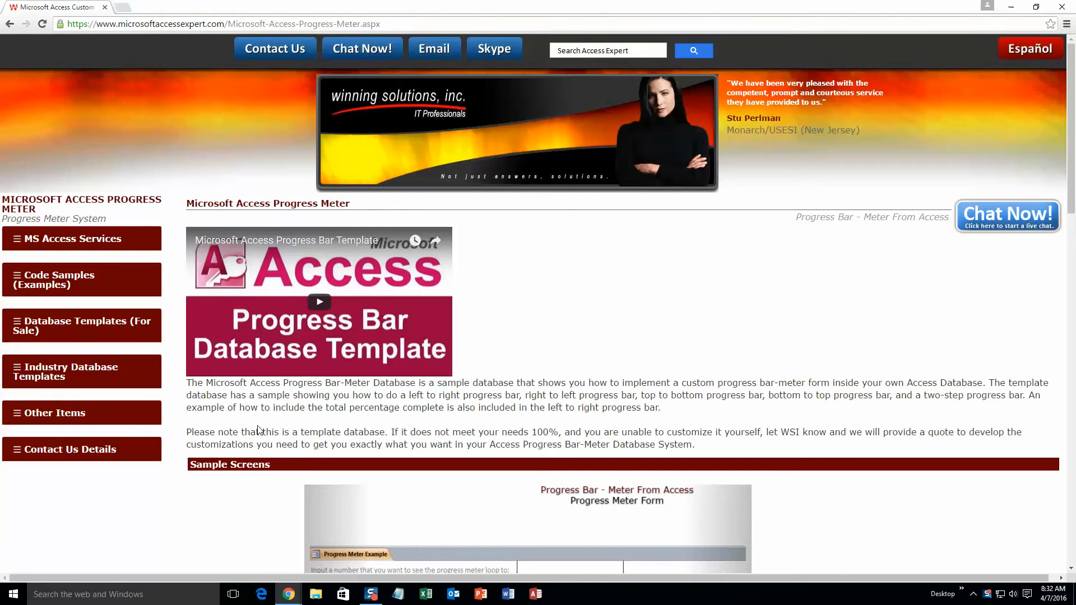
scroll(down, 3)
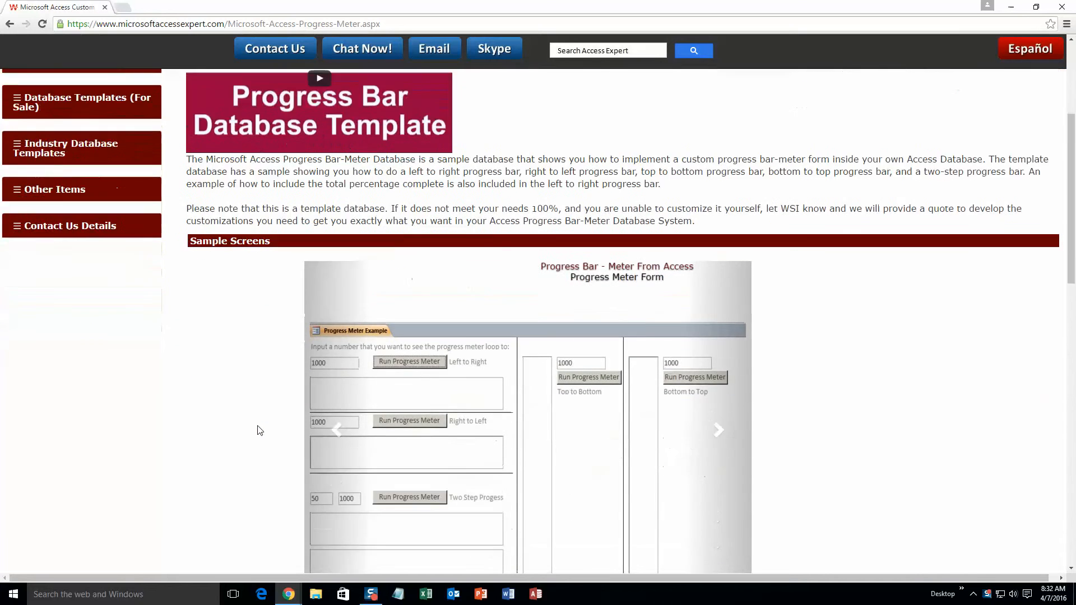
scroll(down, 3)
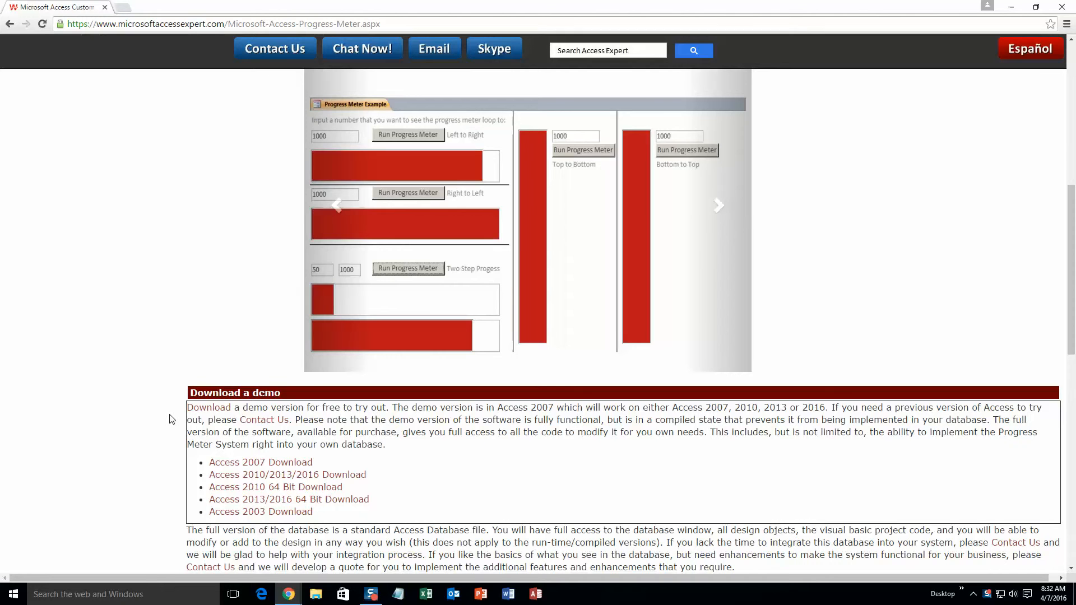
click(407, 135)
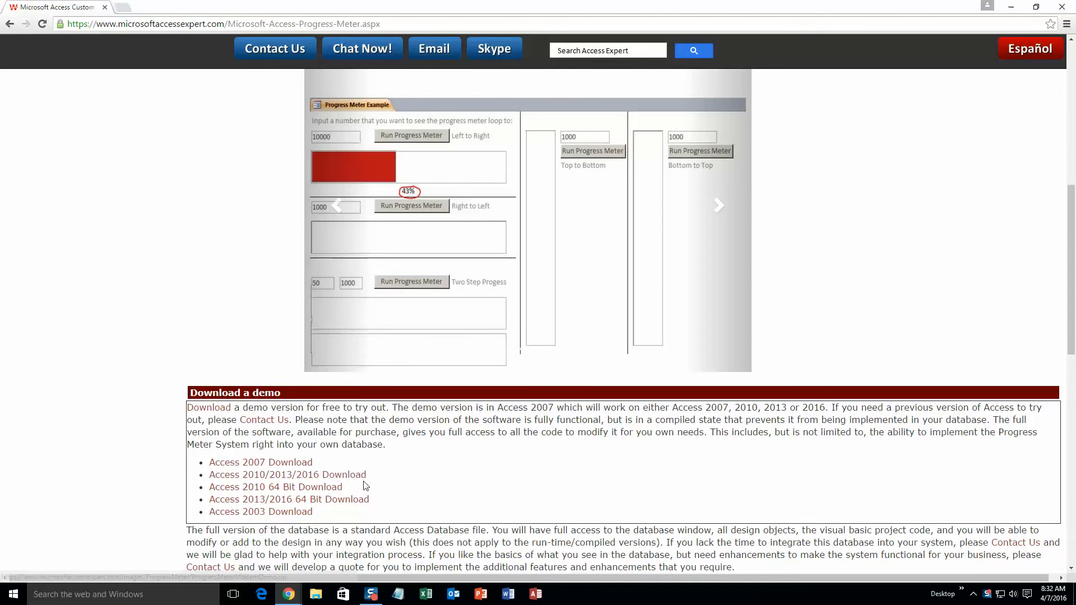
Step: Download the Access 2010/2013/2016 demo zip and extract it into Downloads
click(287, 474)
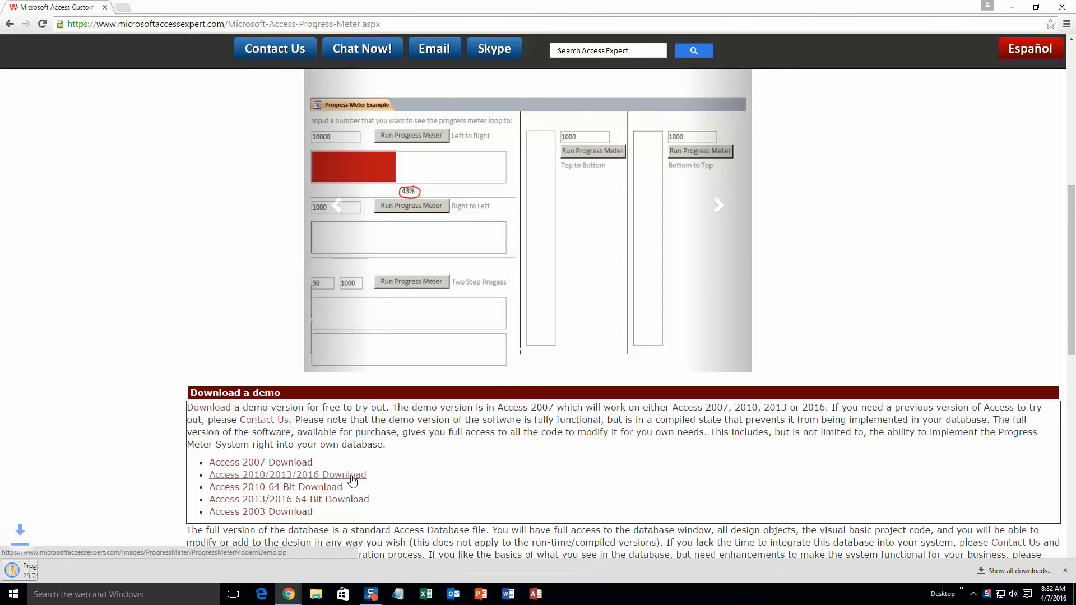
click(288, 474)
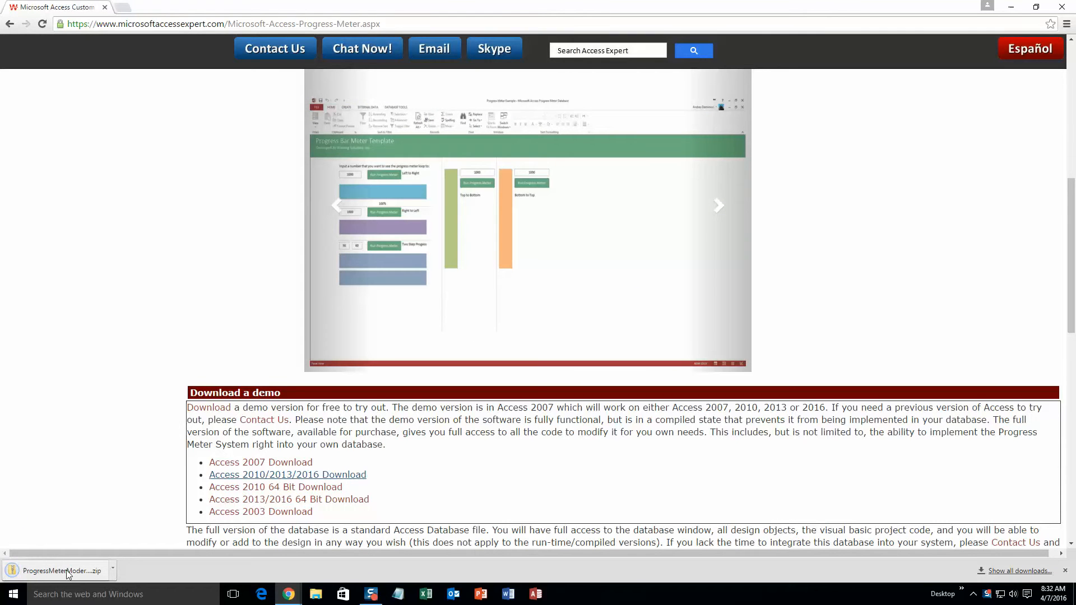
click(62, 570)
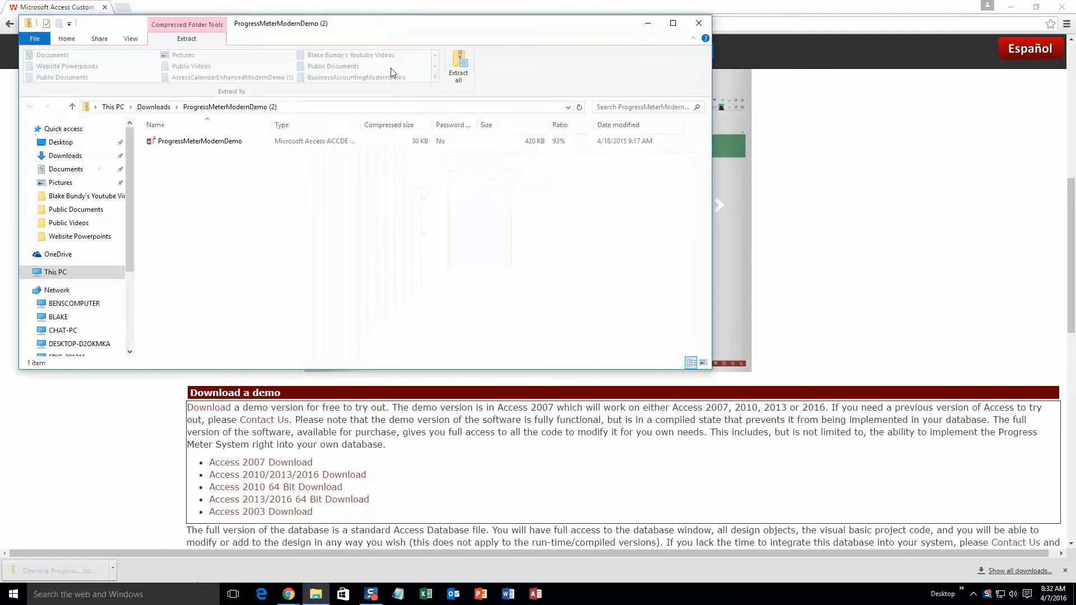
click(200, 140)
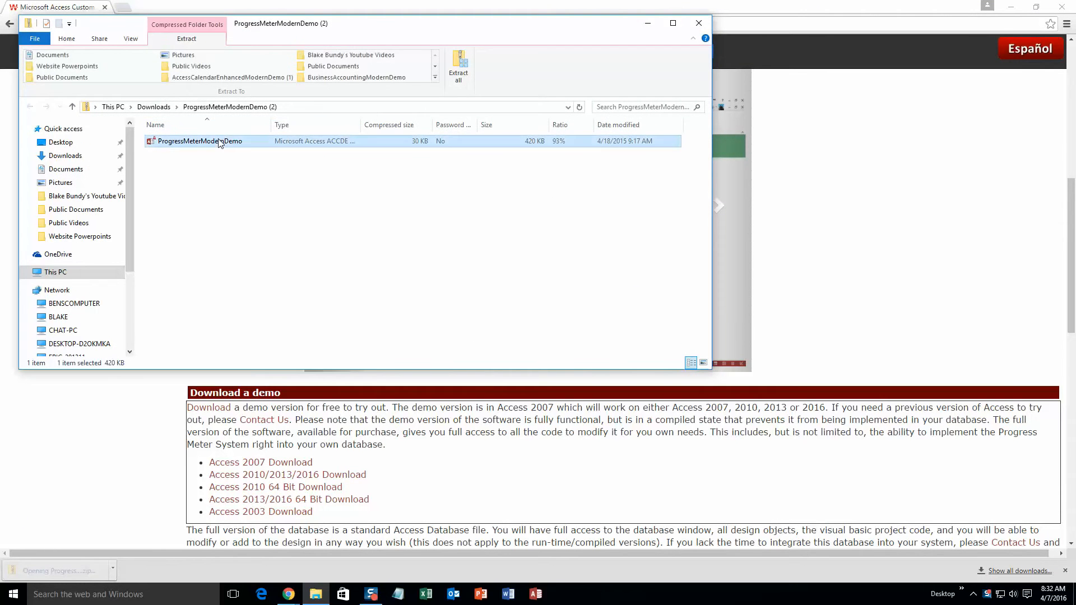
click(458, 69)
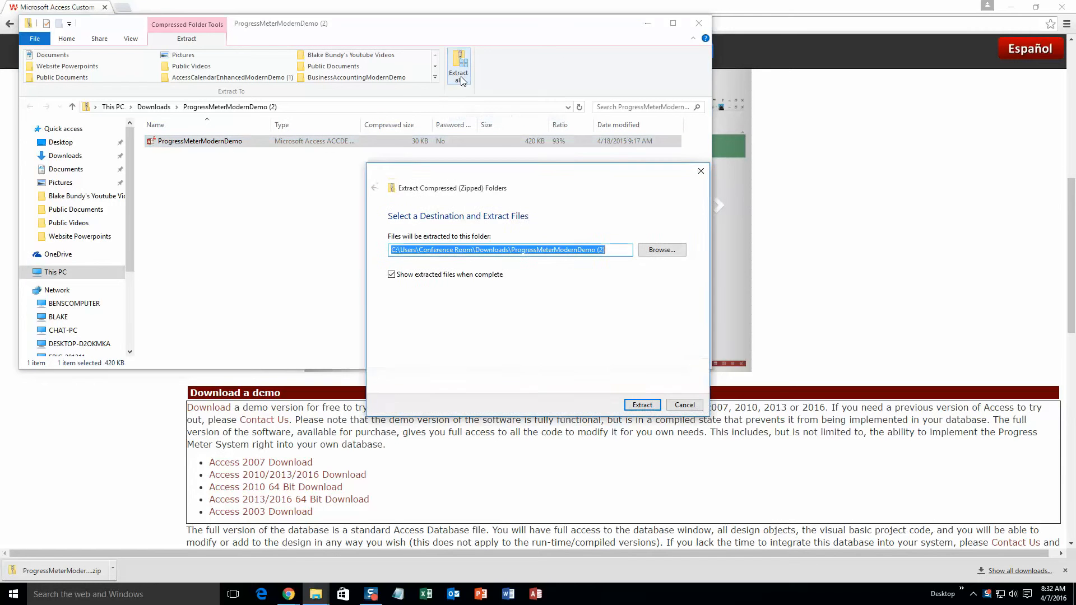
click(641, 404)
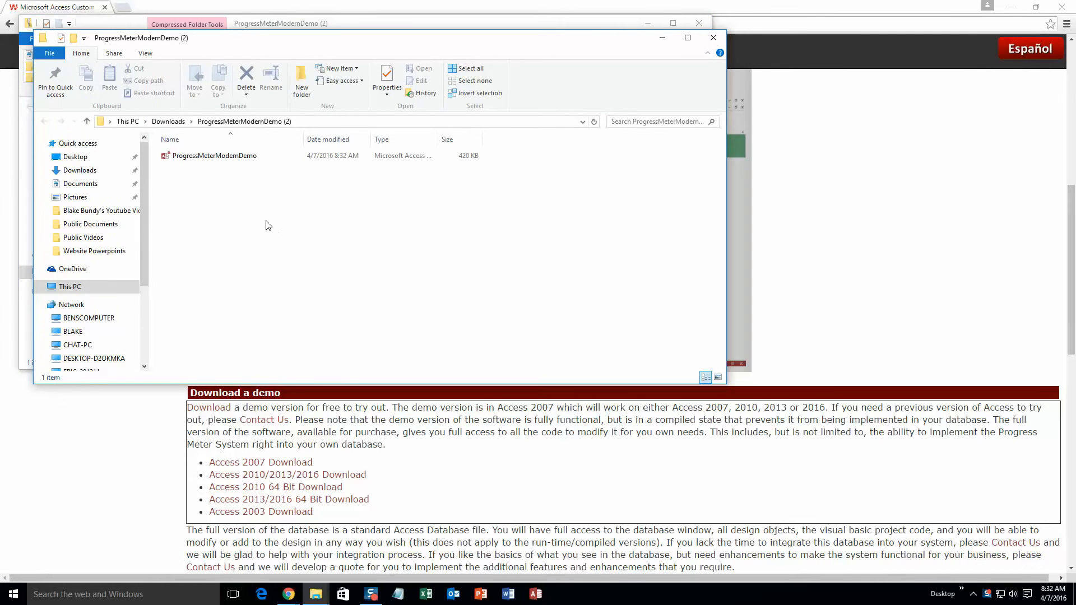
Step: Open ProgressMeterModernDemo from the extracted folder in Access
click(214, 155)
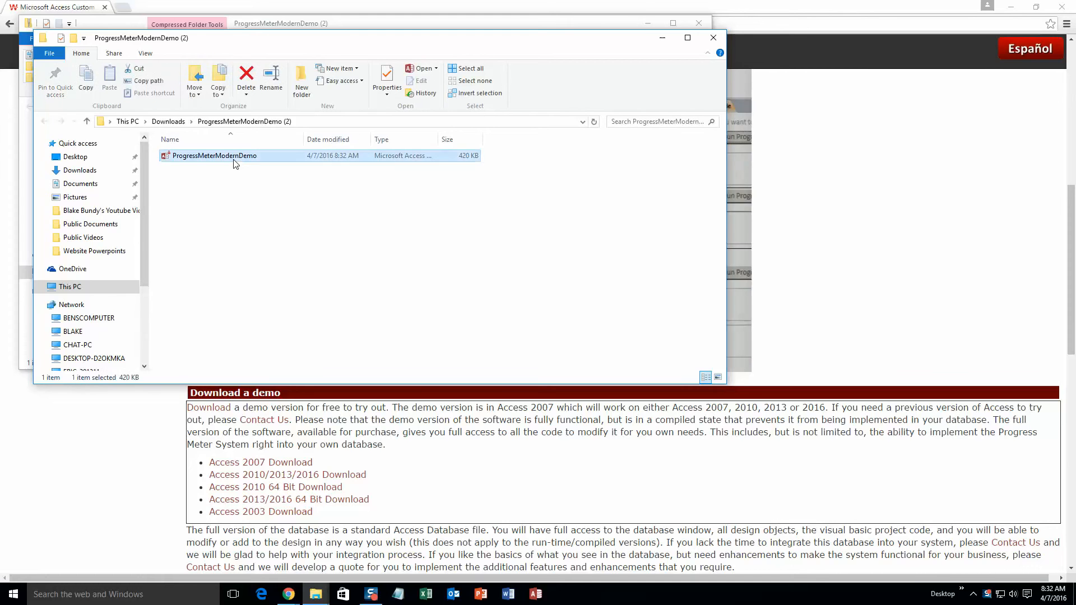
double_click(214, 156)
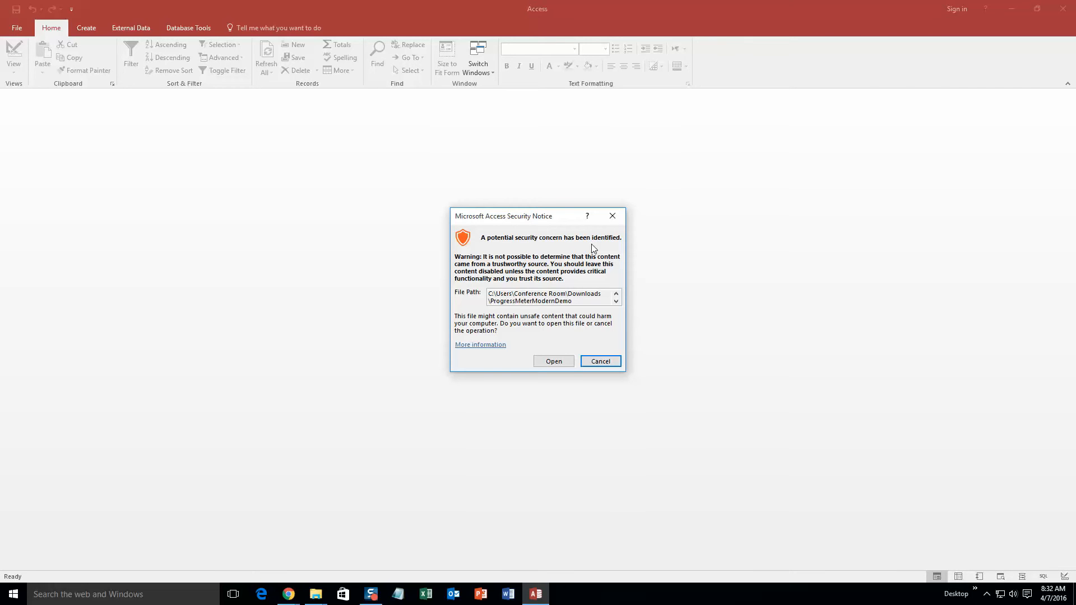
mouse_move(578, 290)
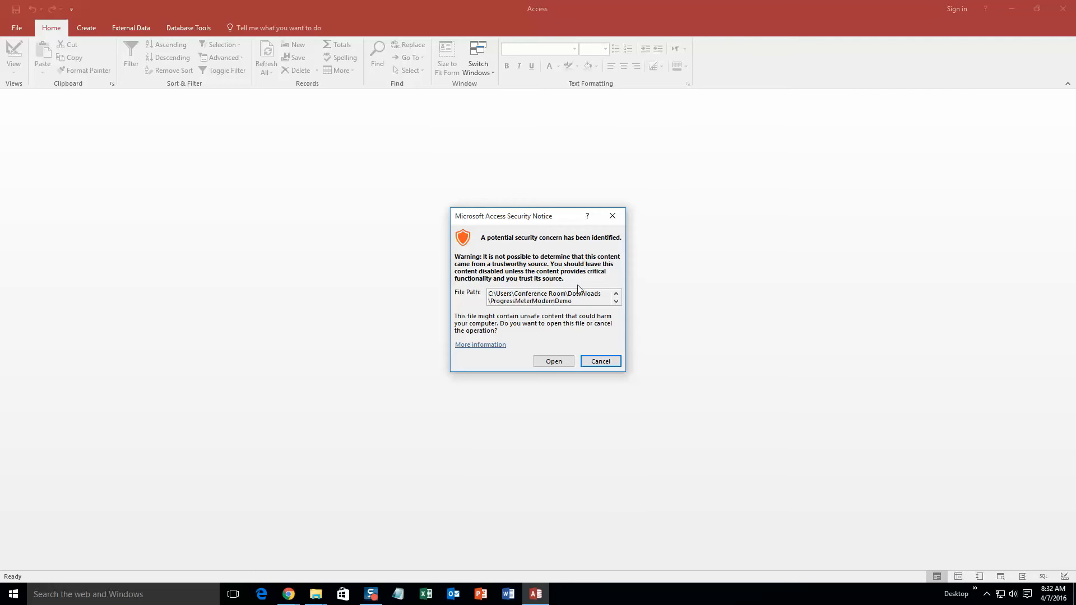
Step: Accept the Security Notice, then move aside and close the Demo popup
click(553, 361)
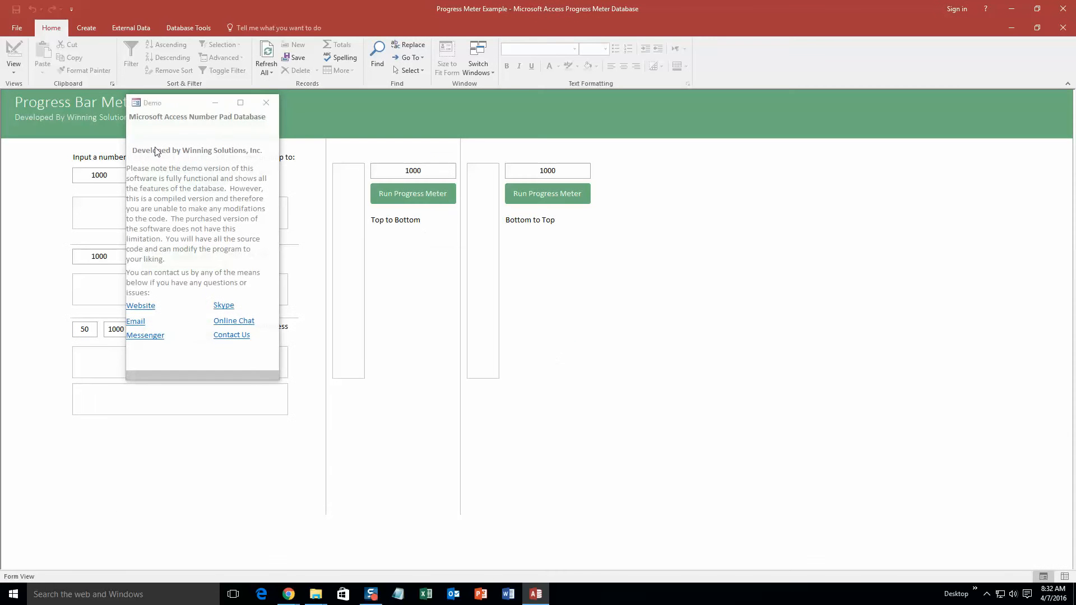
drag(171, 102, 250, 122)
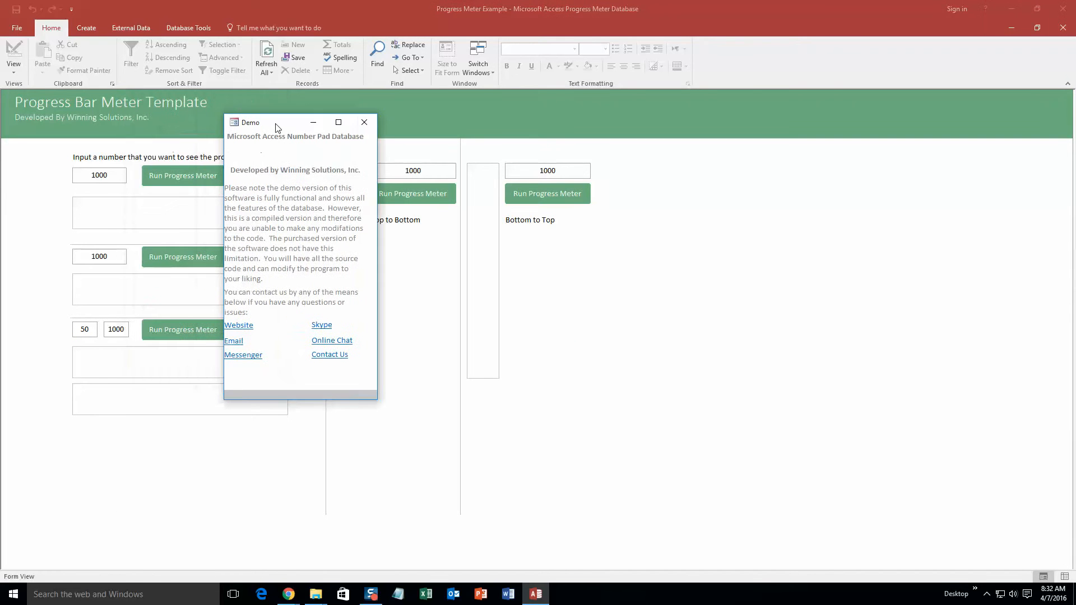
mouse_move(293, 171)
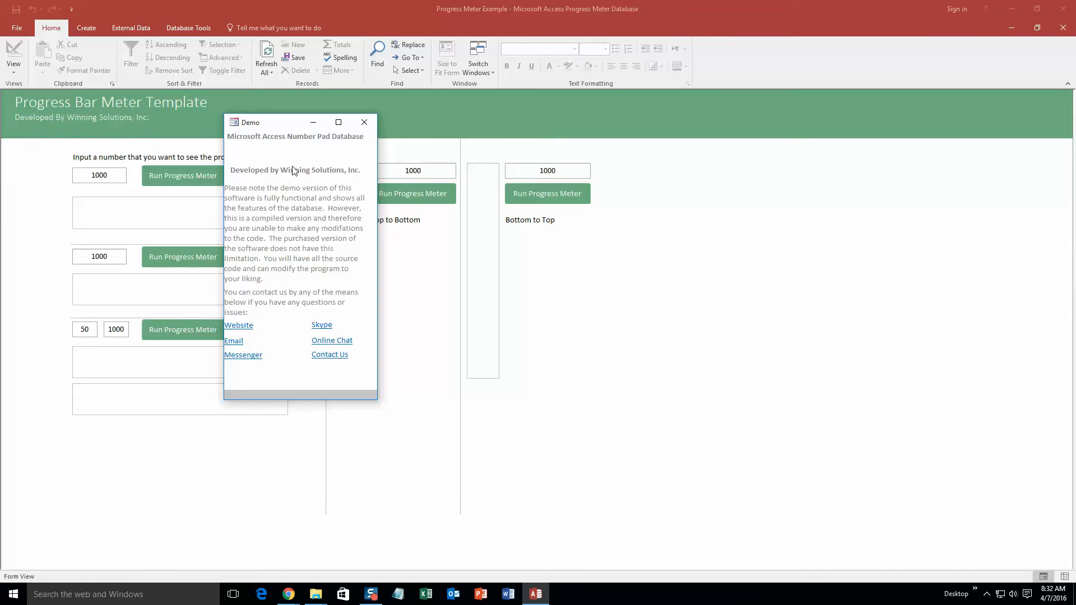
mouse_move(296, 186)
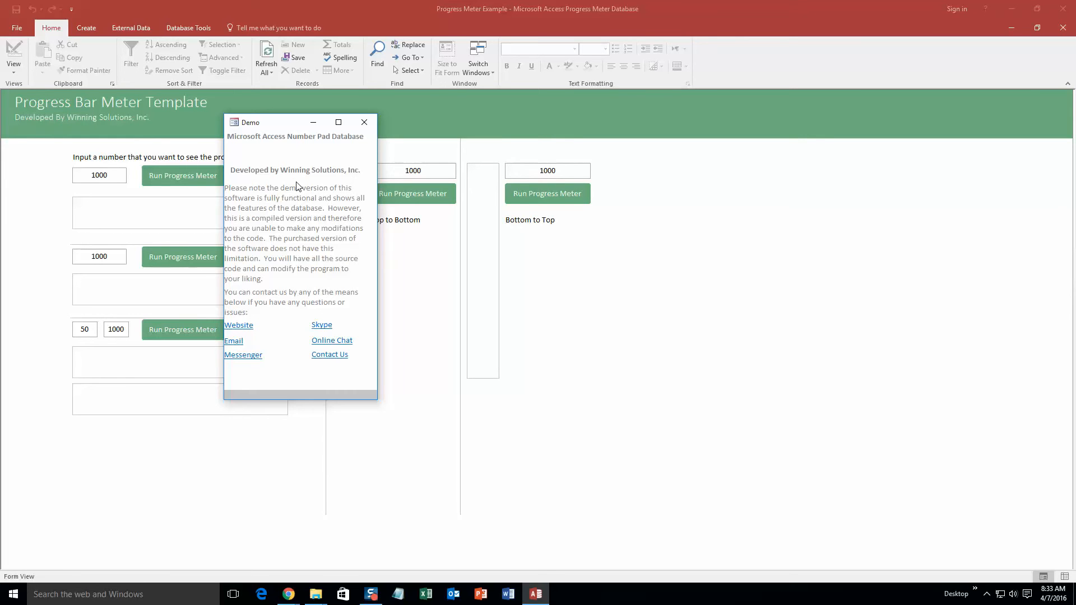
mouse_move(364, 122)
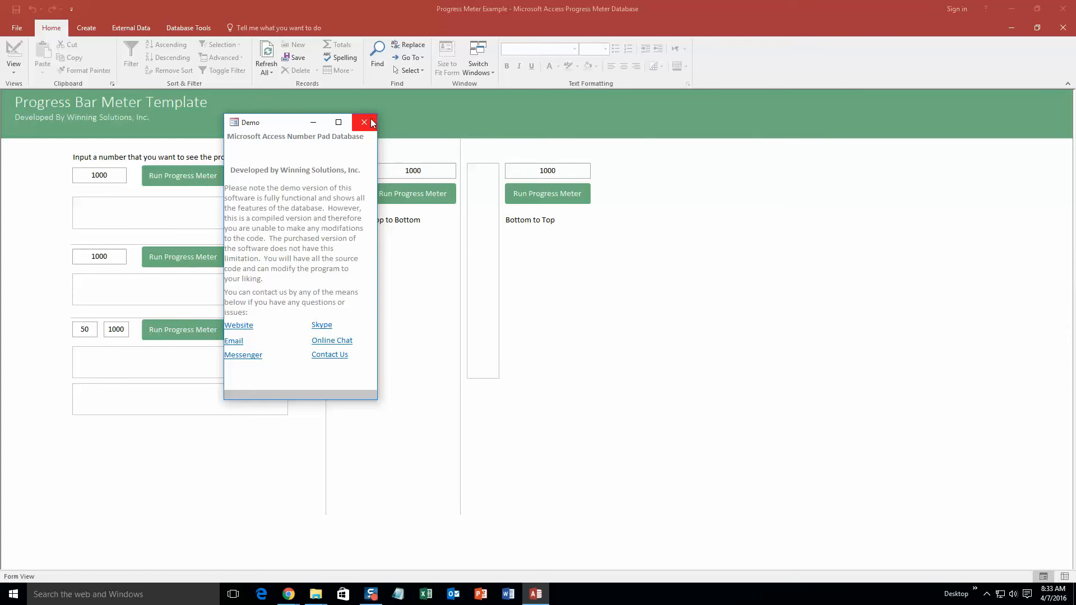
click(363, 122)
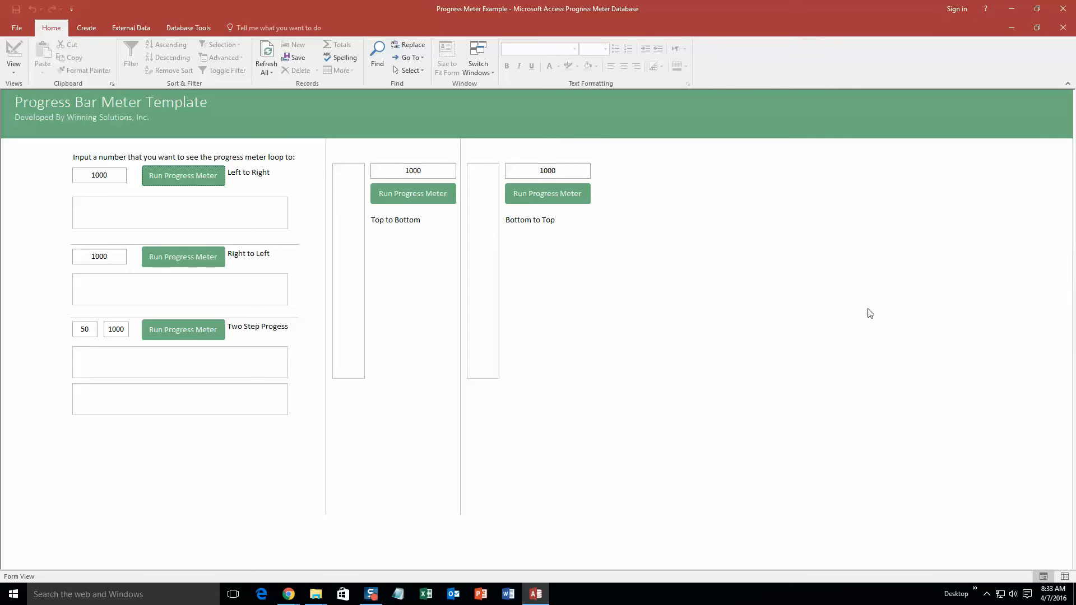
mouse_move(266, 177)
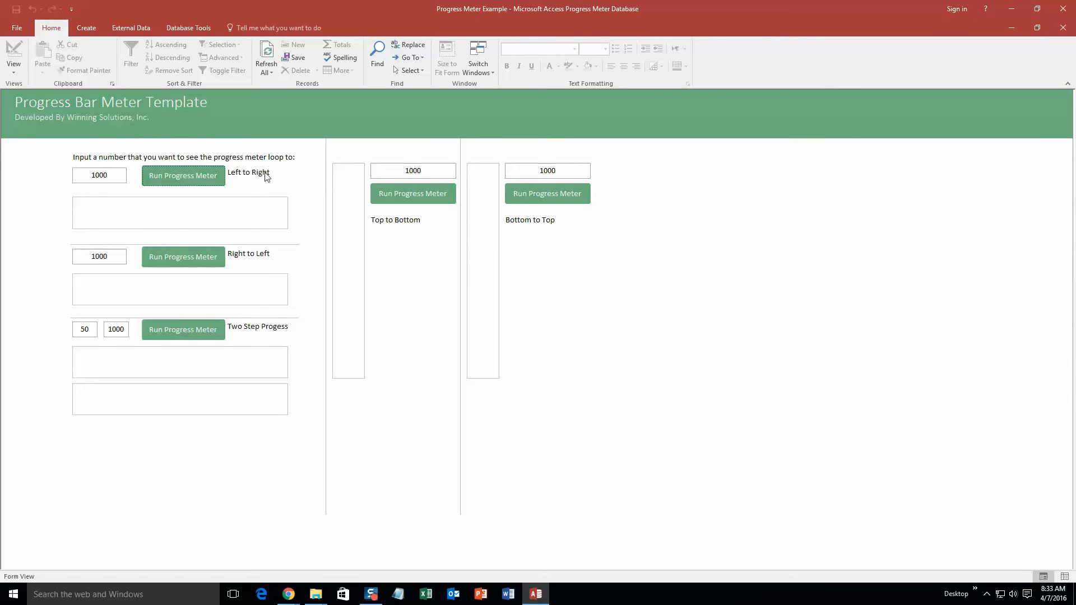
mouse_move(269, 181)
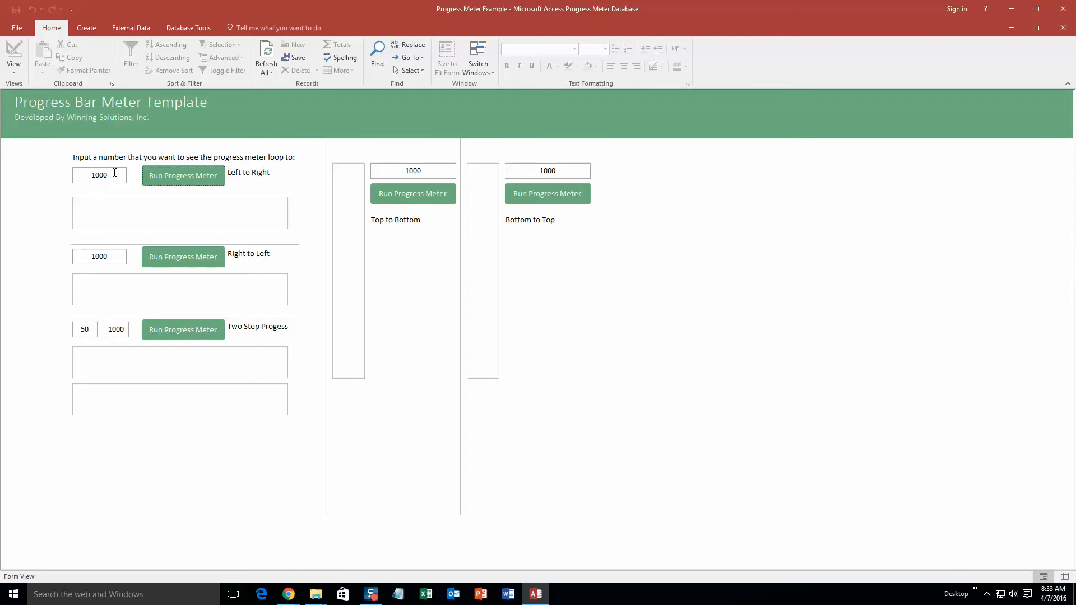
mouse_move(256, 141)
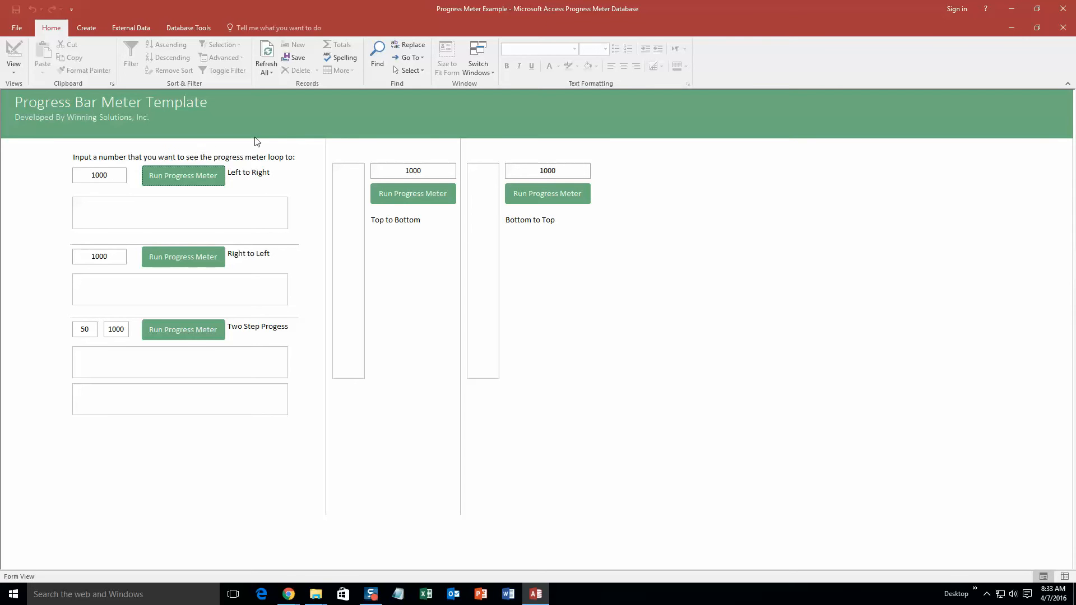
Step: Run the Left to Right and Right to Left progress meters to full
click(183, 176)
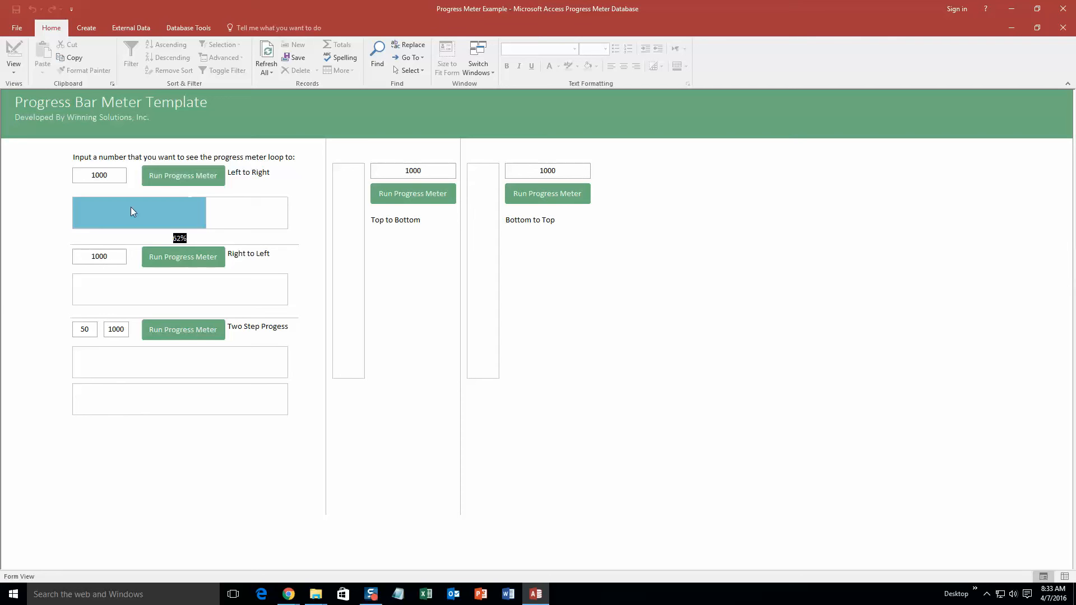
click(182, 175)
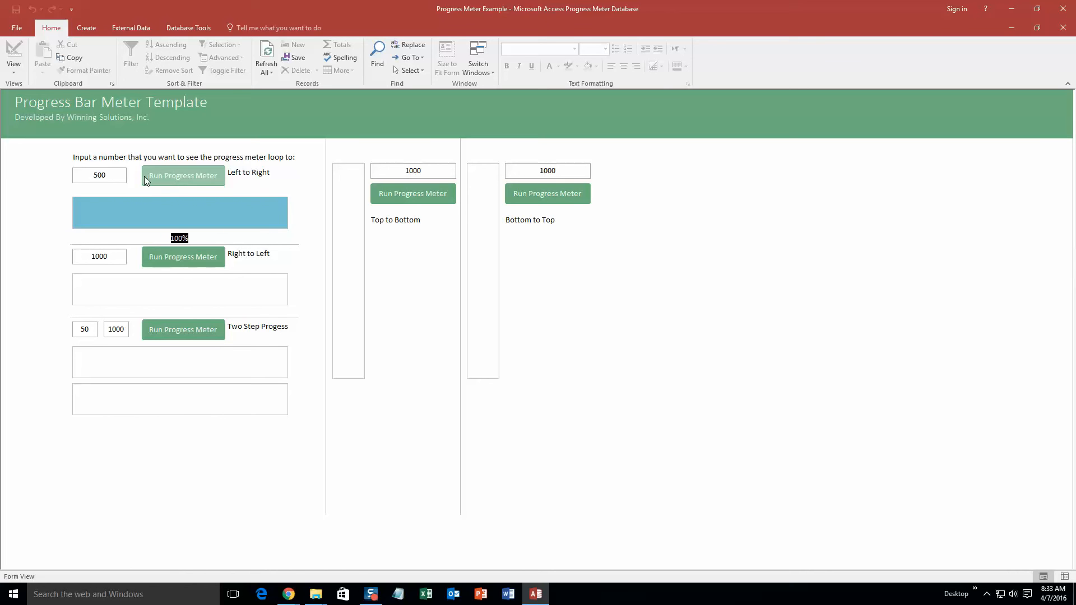
click(183, 256)
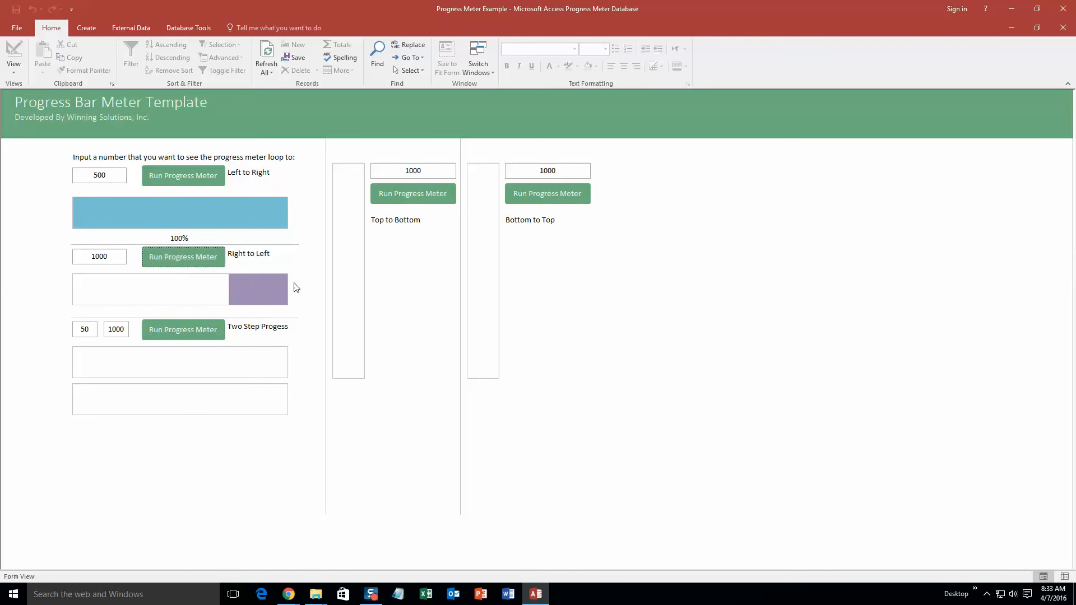
click(183, 256)
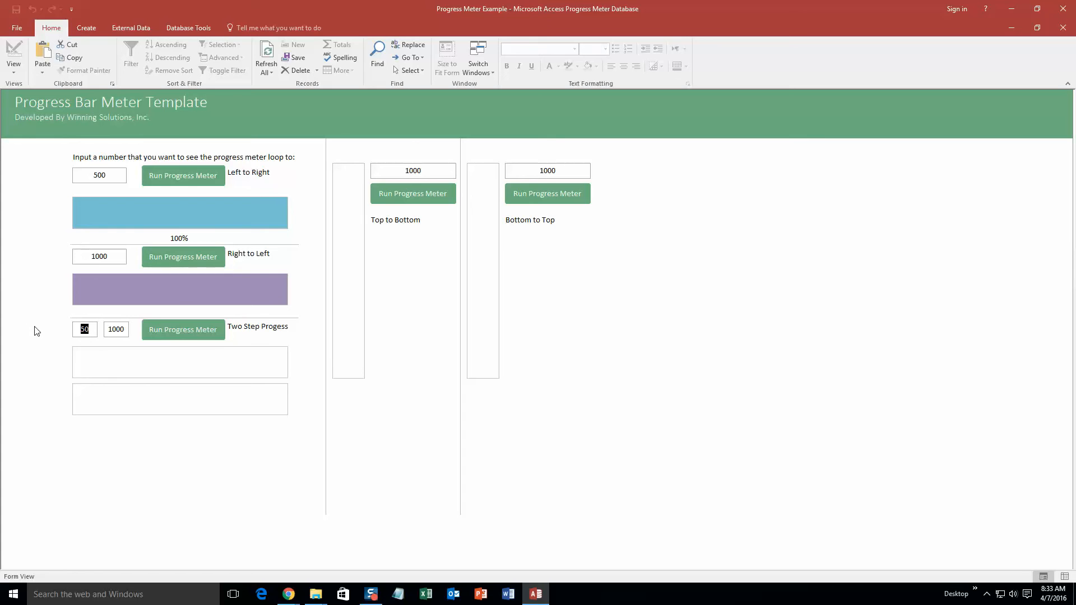
Step: Change the Two Step meter's first value from 50 to 2
text(2)
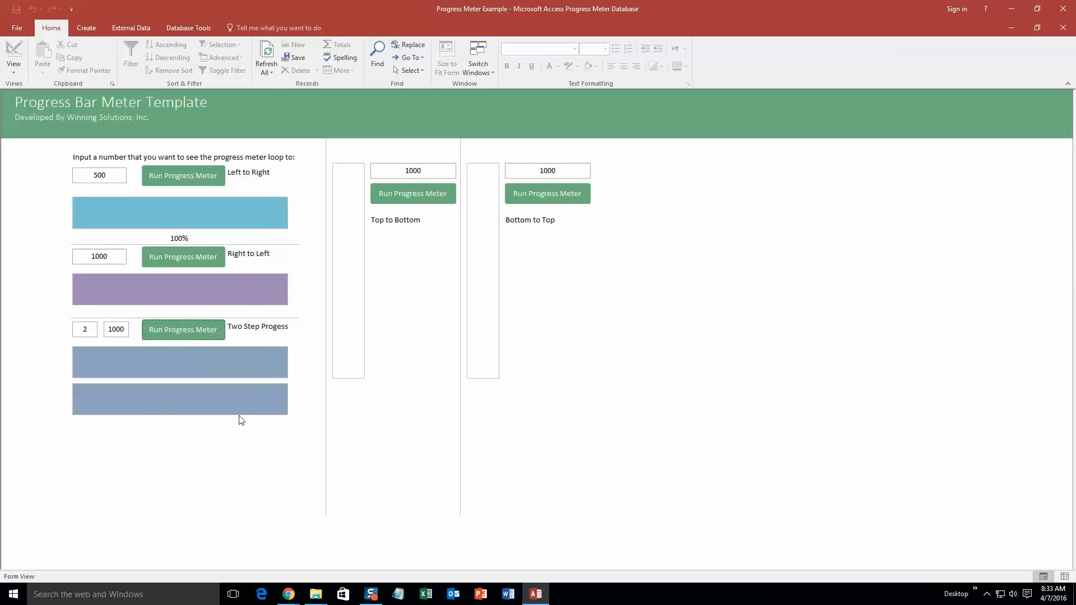
mouse_move(138, 379)
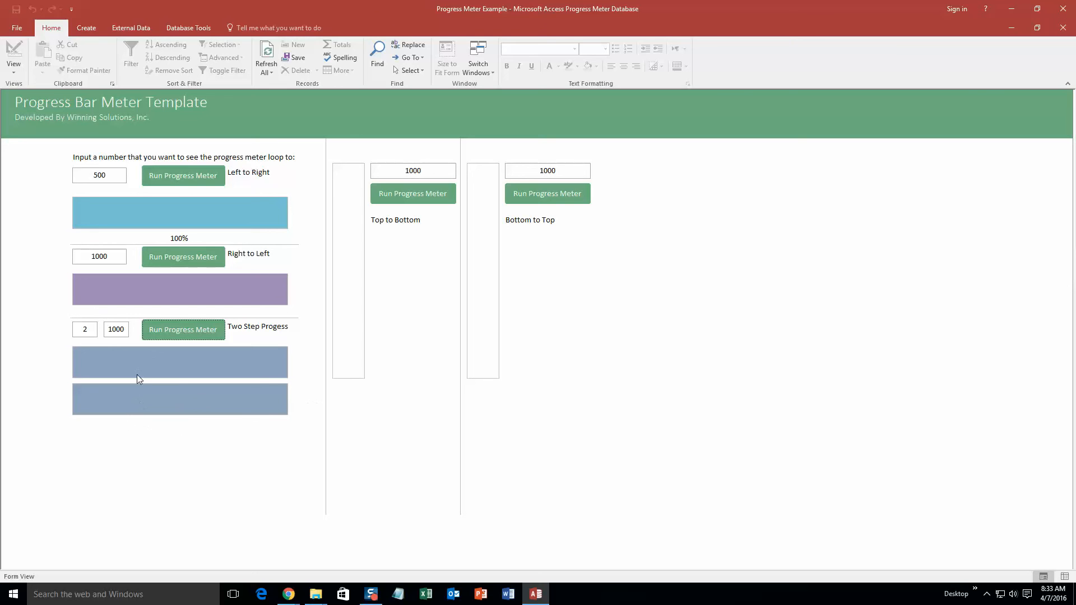
mouse_move(186, 365)
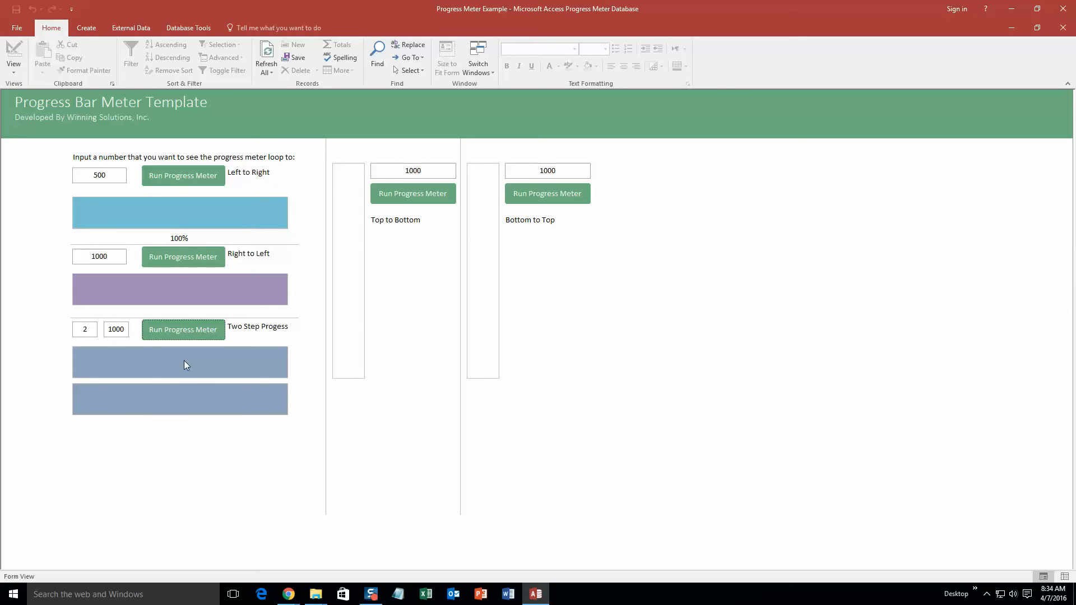
mouse_move(543, 278)
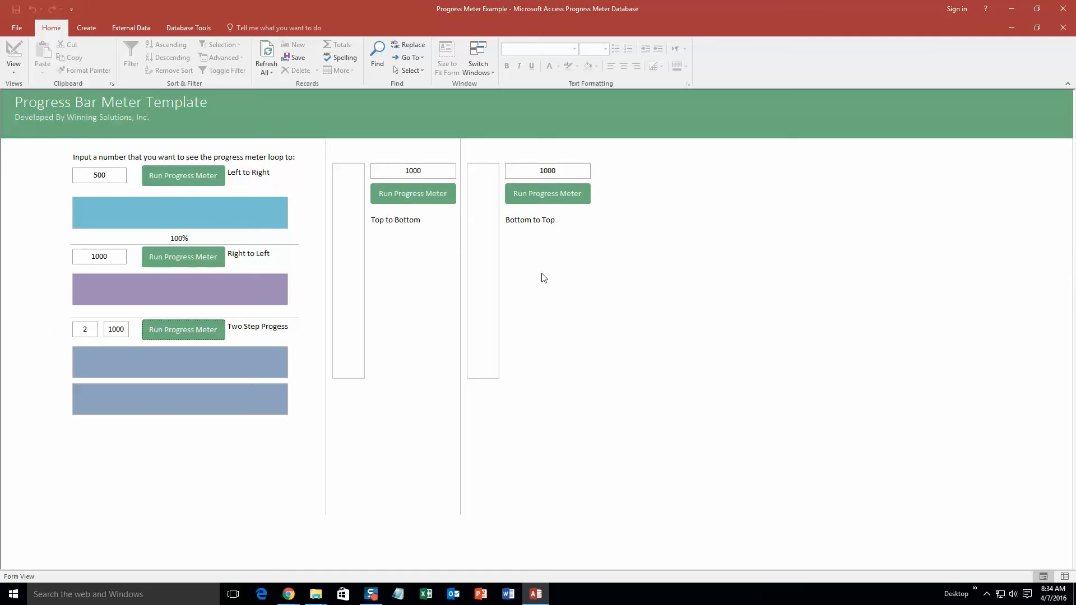
mouse_move(203, 202)
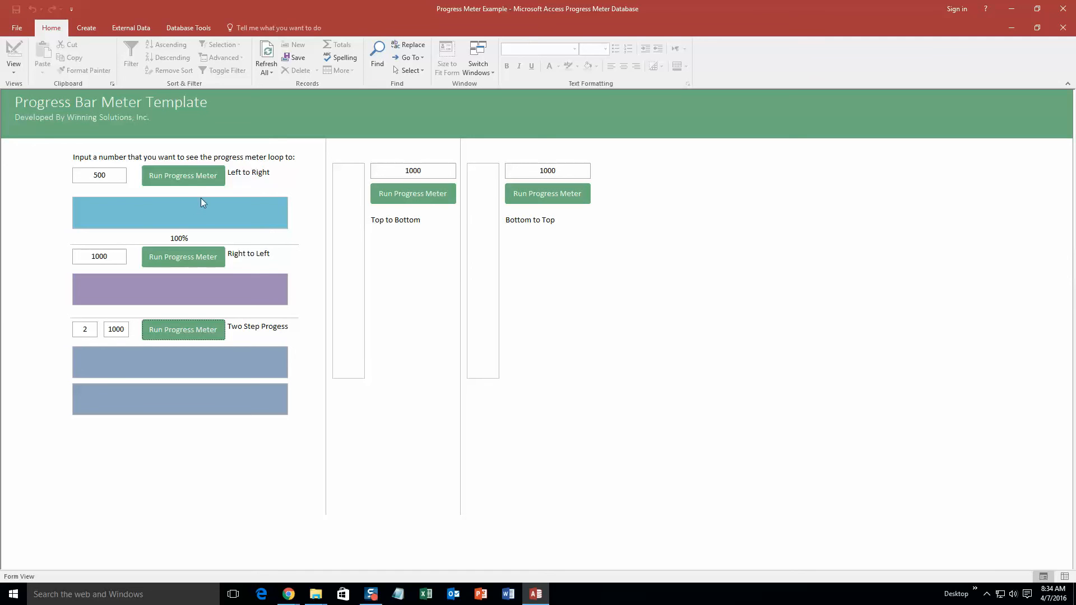
Step: Fill the Top to Bottom vertical bar, then start the Bottom to Top meter until its bar is full
click(413, 193)
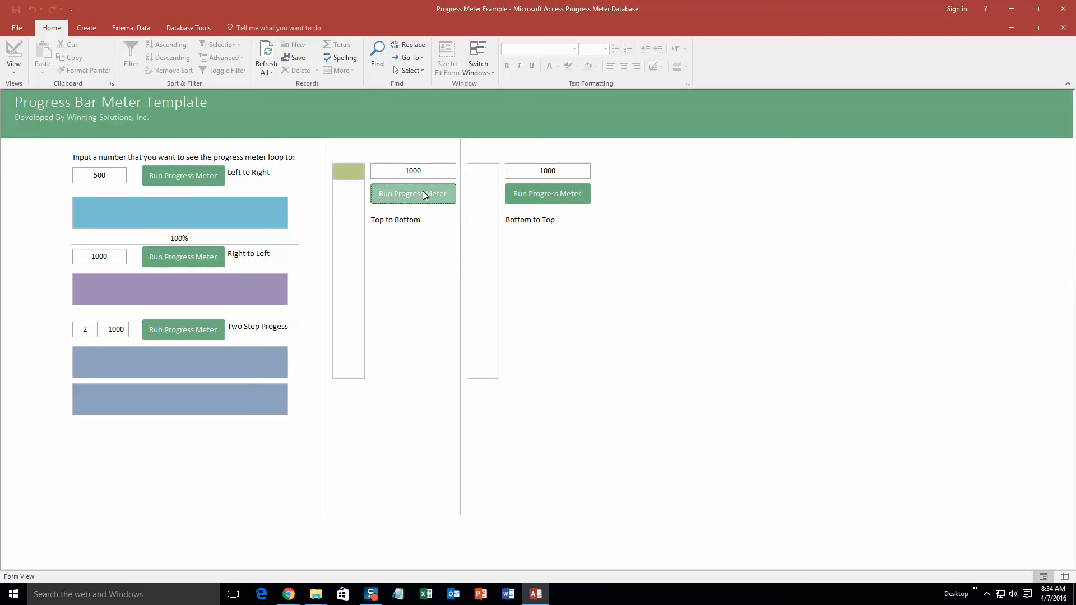
click(413, 193)
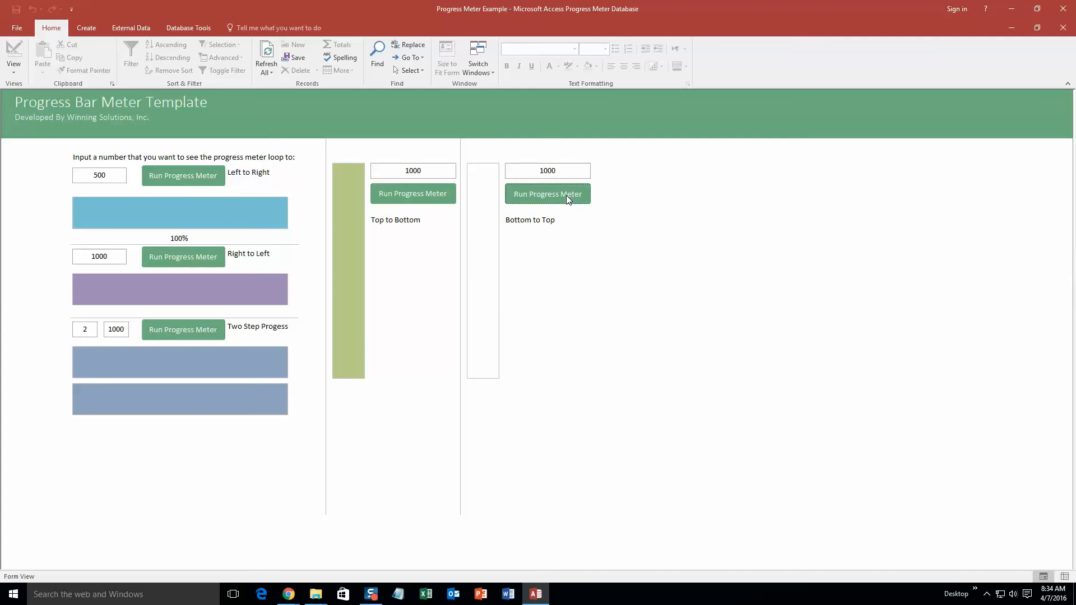
click(547, 193)
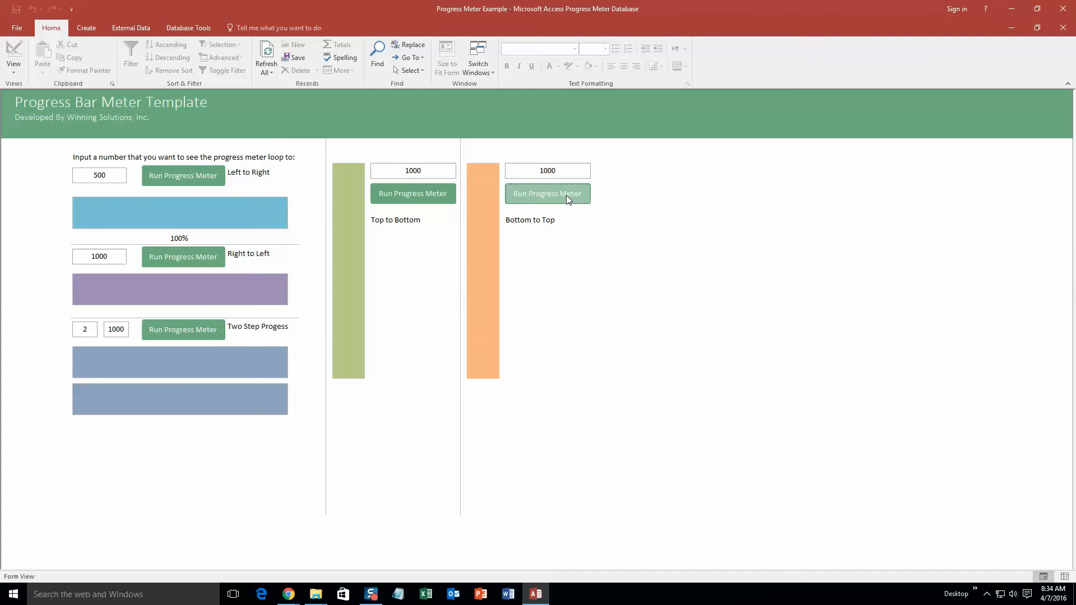